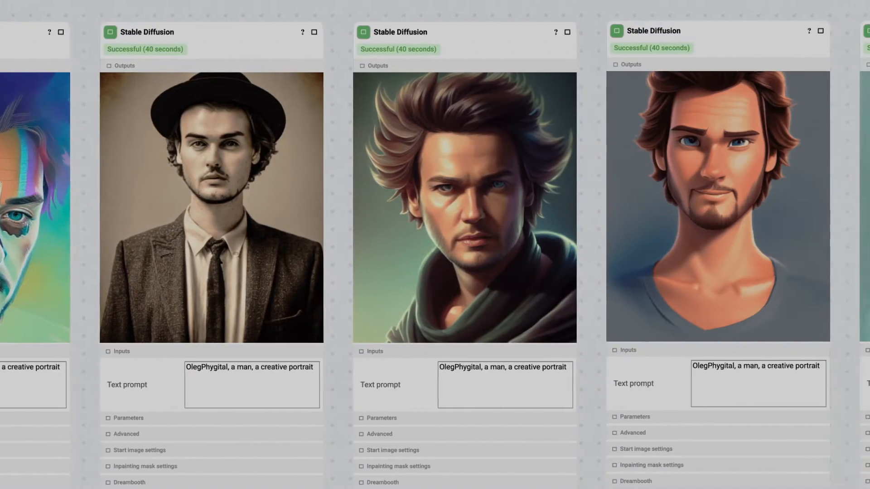
Log in using Safari's saved email and password, then hide the networks sidebar.
{"action": "scroll", "scroll_direction": "right", "scroll_amount": 3}
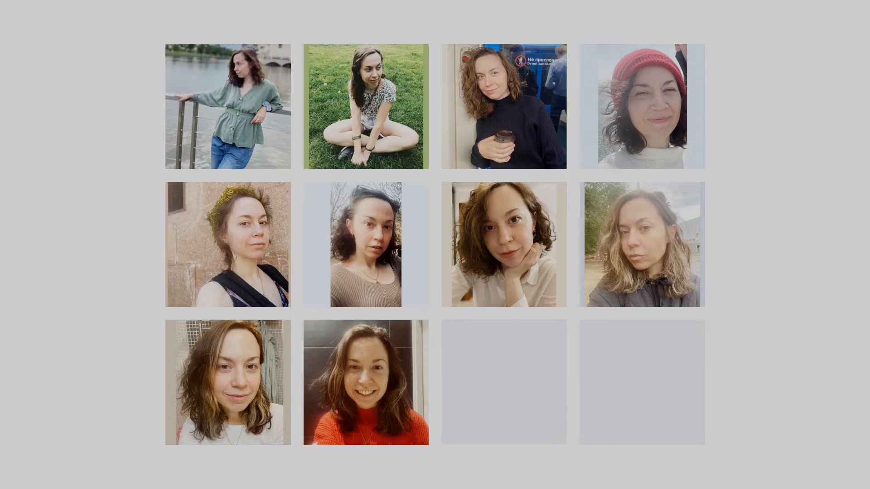
{"action": "mouse_move", "coordinate": [226, 106]}
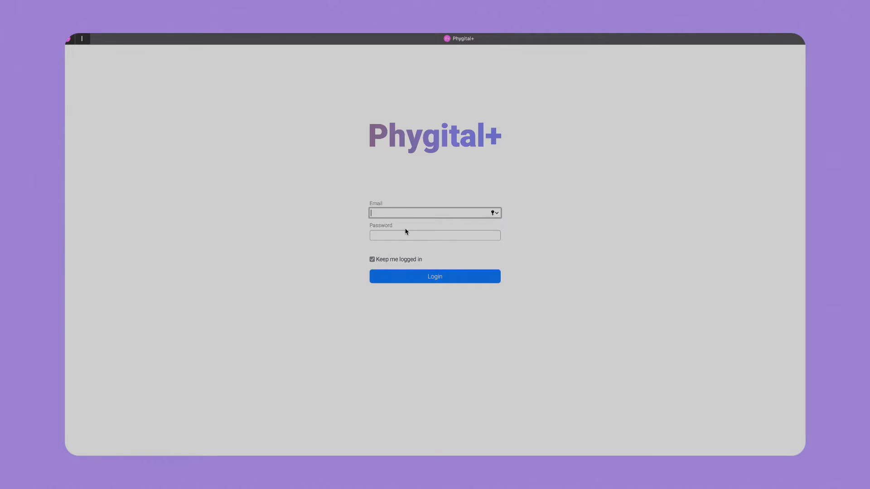
{"action": "left_click", "coordinate": [493, 212]}
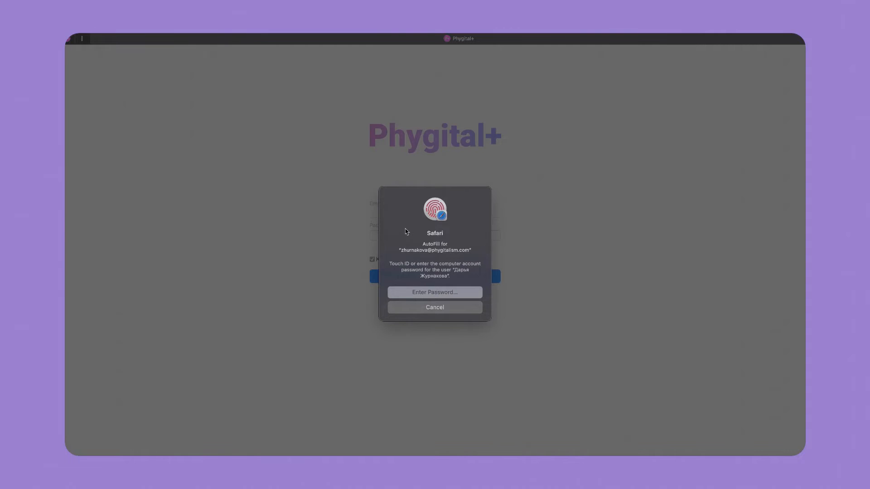
{"action": "left_click", "coordinate": [434, 292]}
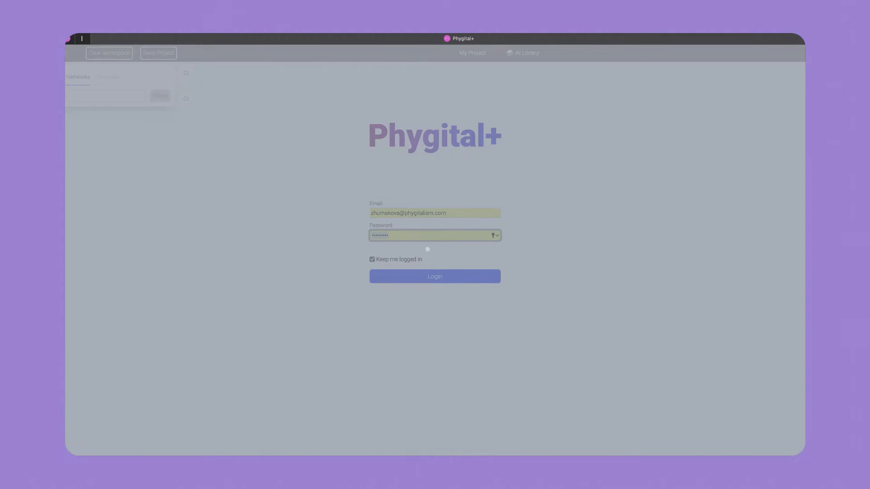
{"action": "left_click", "coordinate": [434, 276]}
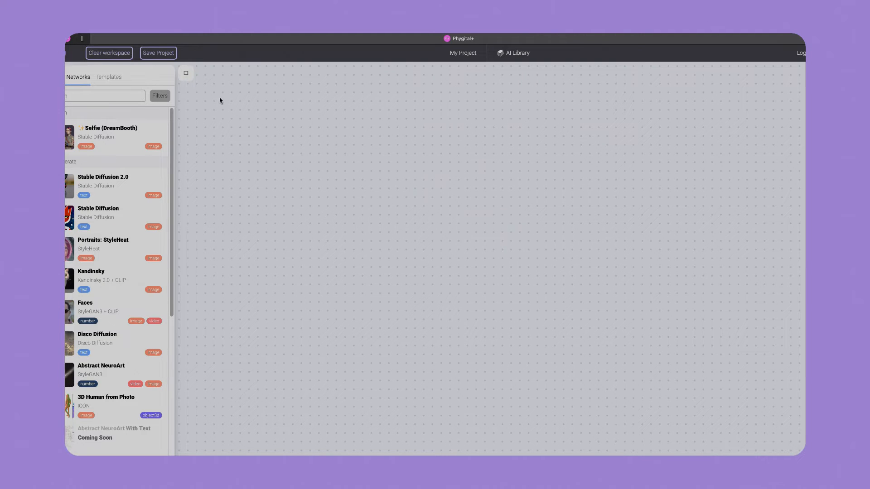
{"action": "left_click", "coordinate": [186, 73]}
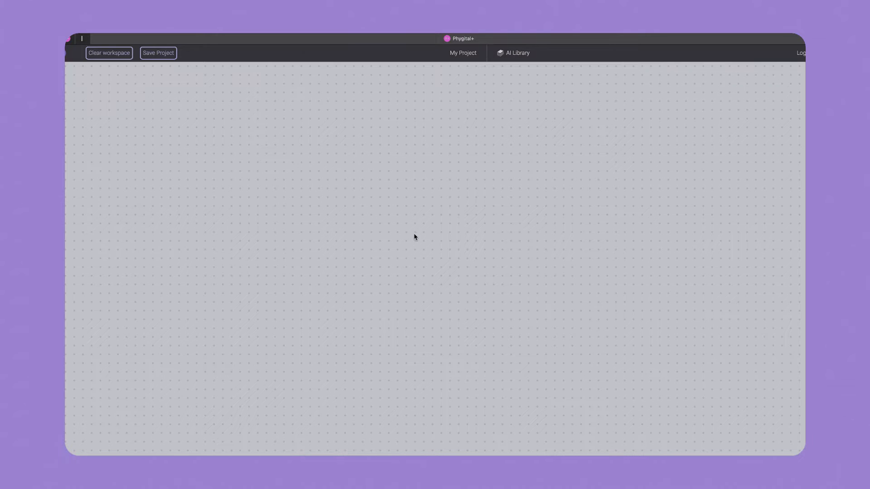
Add an Import Files node to the canvas and upload the ten portrait photos.
{"action": "right_click", "coordinate": [413, 237]}
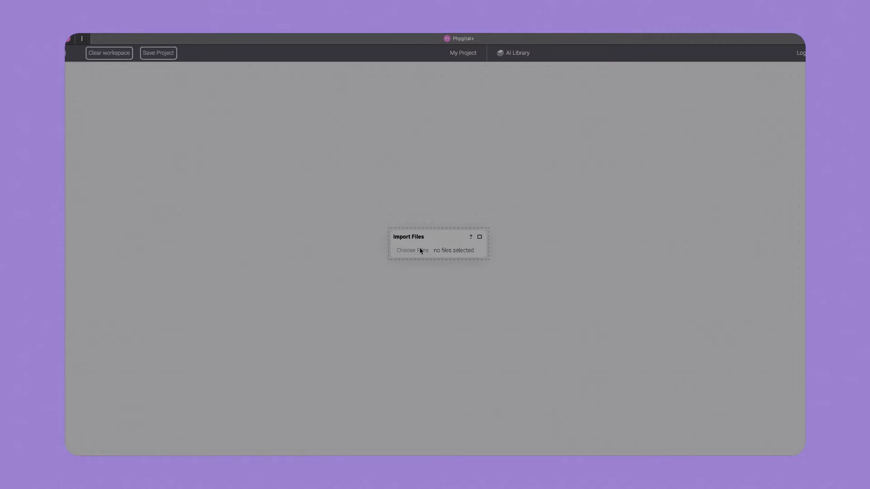
{"action": "left_click", "coordinate": [411, 250]}
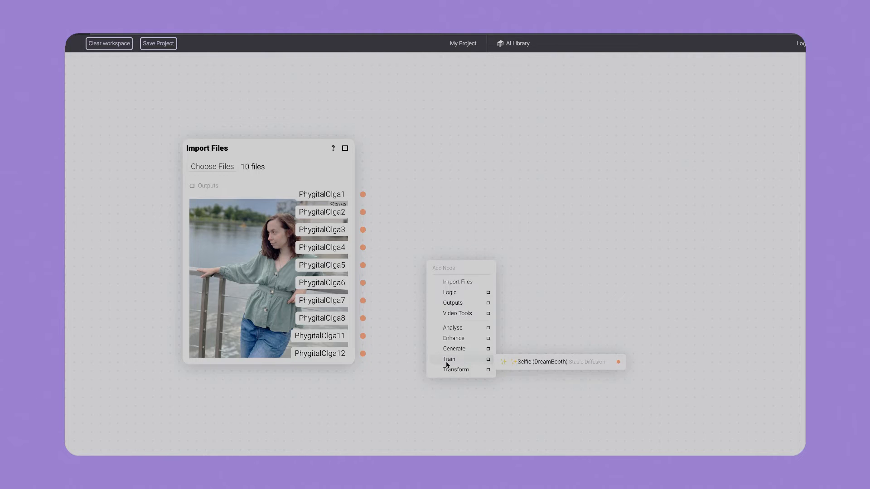
{"action": "left_click", "coordinate": [446, 365]}
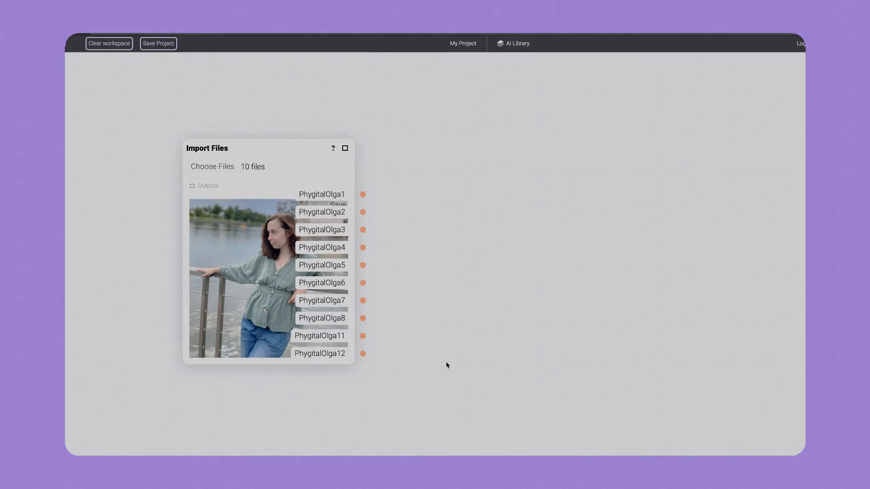
{"action": "mouse_move", "coordinate": [429, 286]}
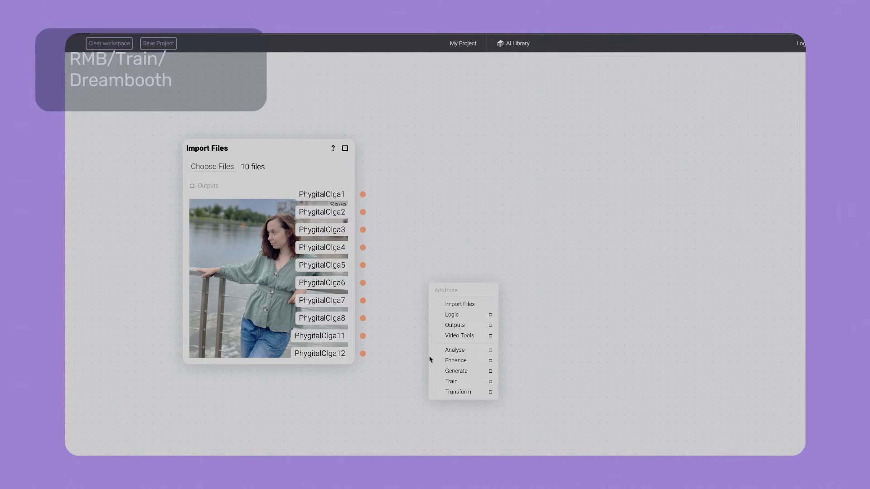
{"action": "mouse_move", "coordinate": [451, 381]}
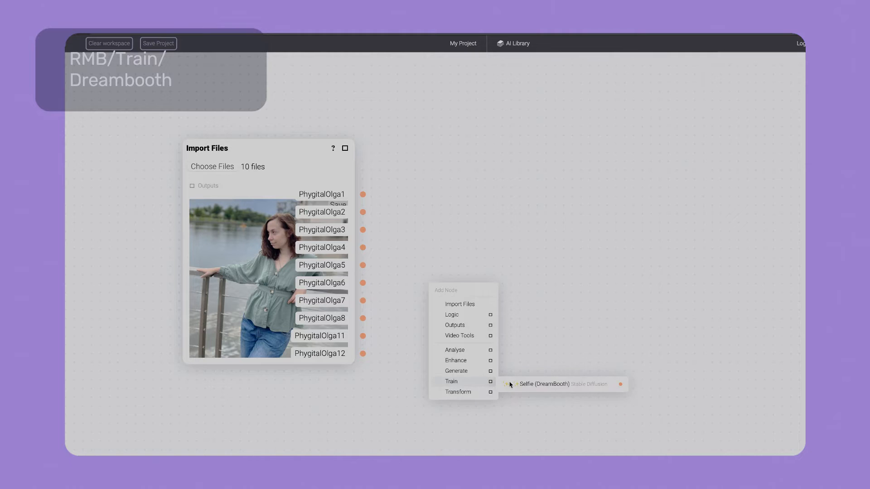
{"action": "left_click", "coordinate": [549, 384]}
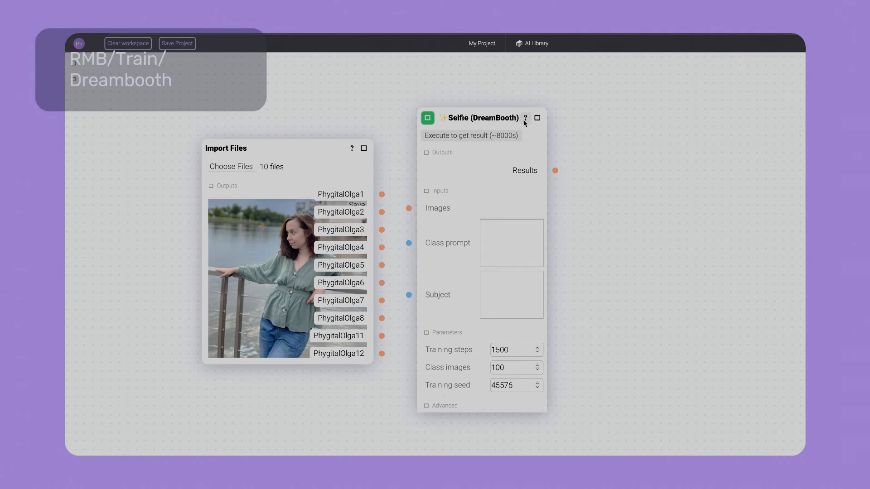
{"action": "left_click", "coordinate": [525, 118]}
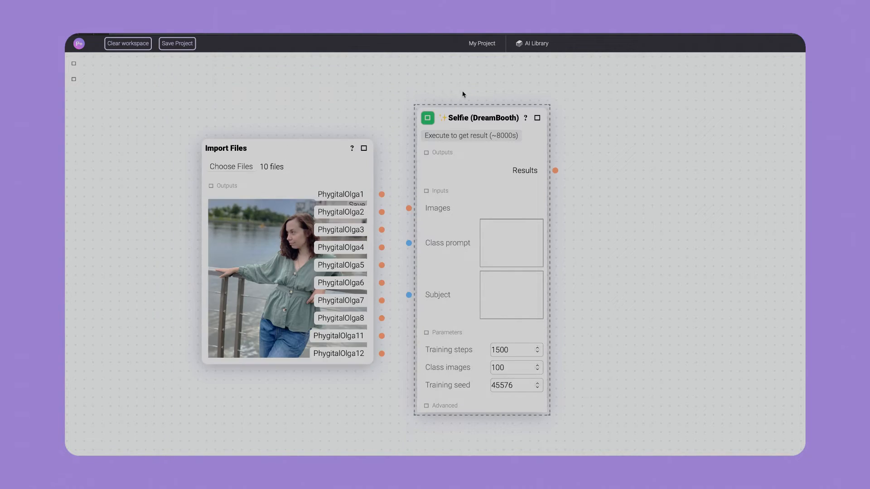
{"action": "mouse_move", "coordinate": [545, 156]}
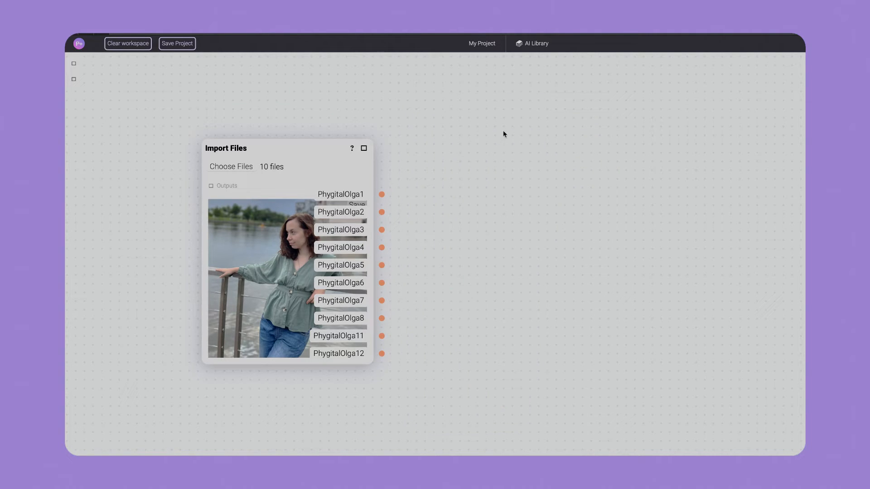
{"action": "mouse_move", "coordinate": [73, 64]}
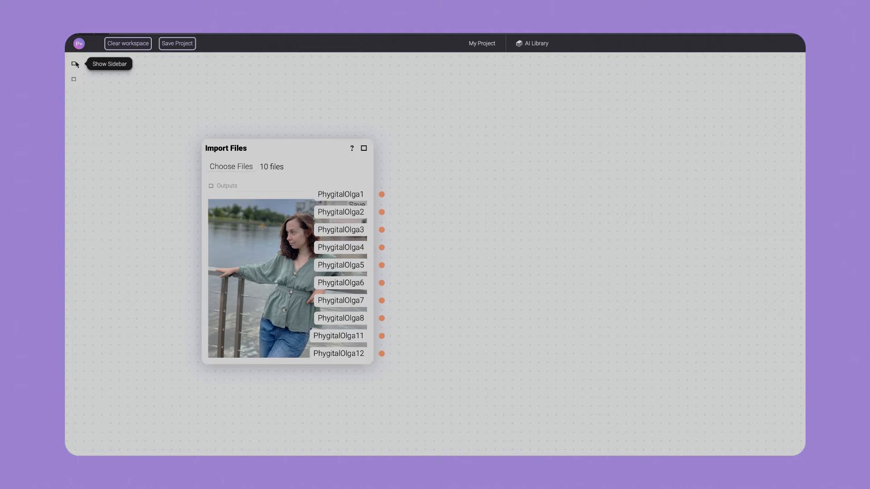
Show the sidebar library of available networks.
{"action": "left_click", "coordinate": [75, 64]}
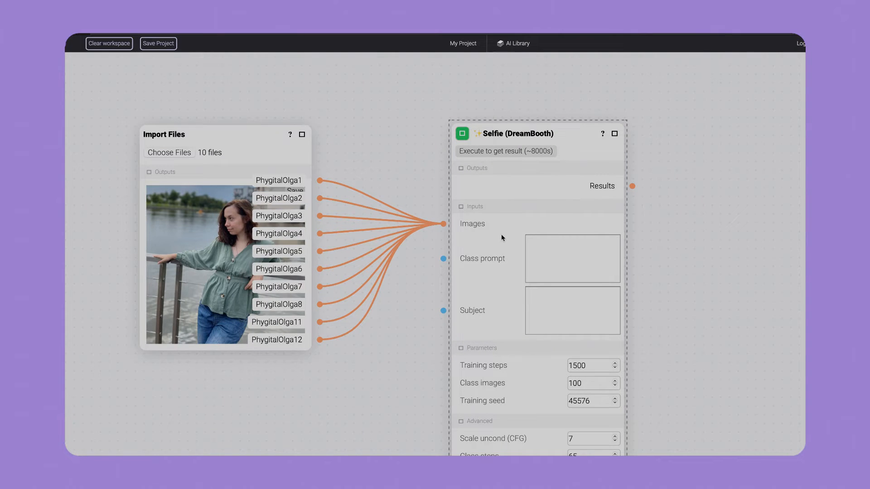
{"action": "mouse_move", "coordinate": [500, 390]}
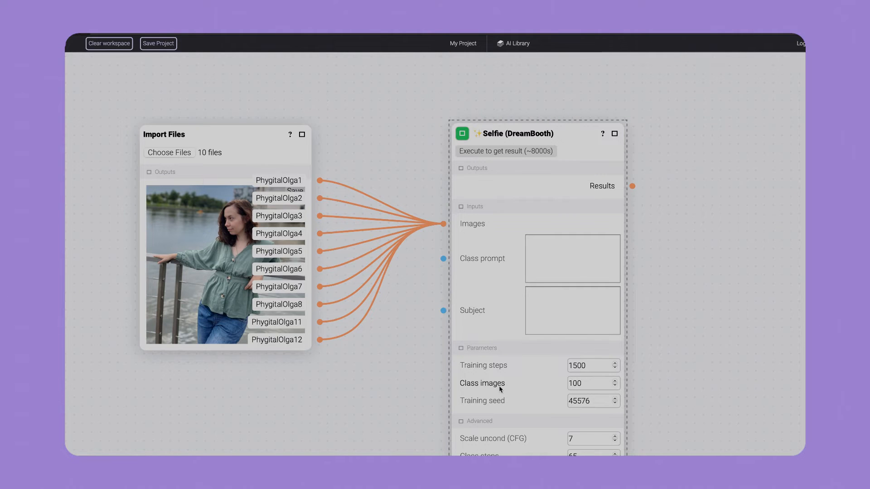
{"action": "mouse_move", "coordinate": [481, 382]}
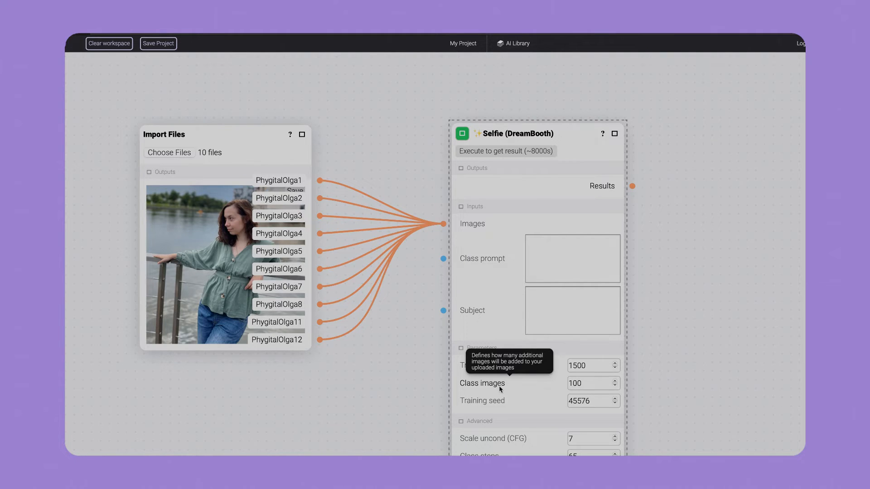
{"action": "mouse_move", "coordinate": [480, 259]}
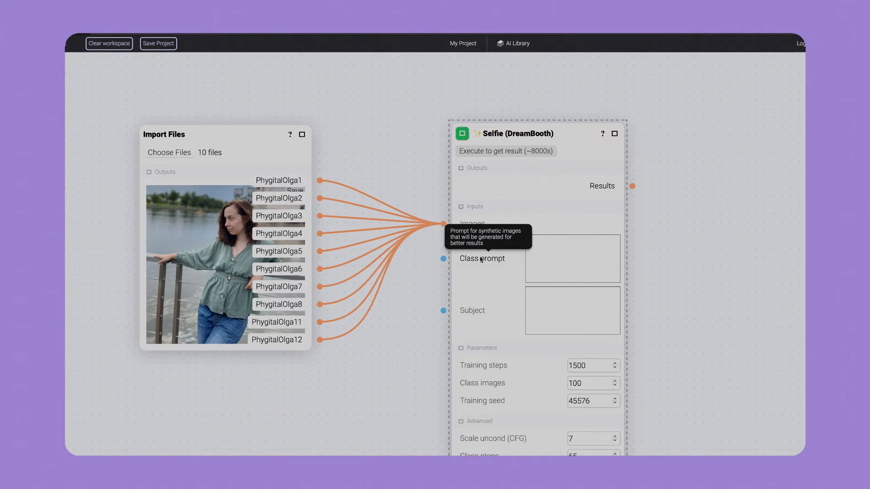
Change the DreamBooth node's Class images value from 100 to 80.
{"action": "left_click", "coordinate": [593, 382]}
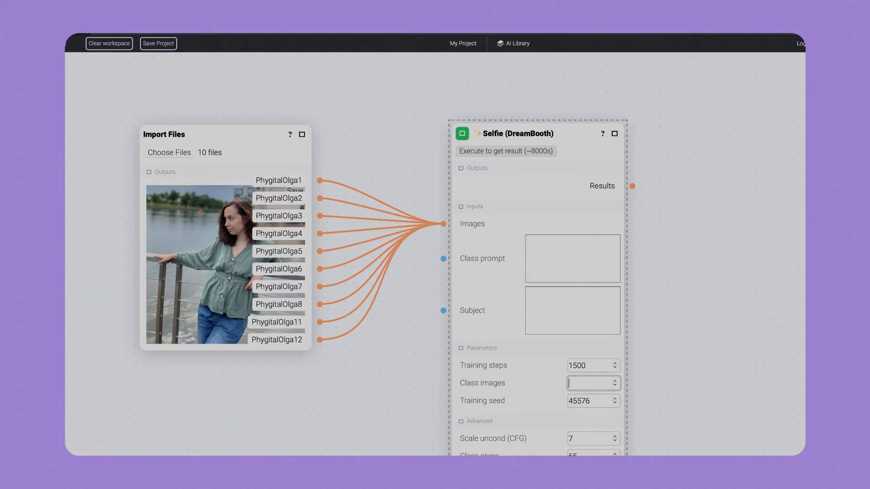
{"action": "type", "text": "80"}
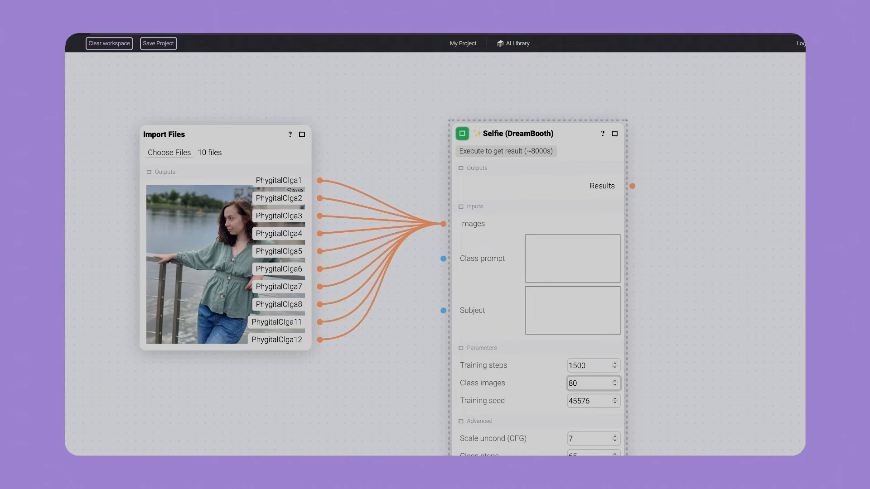
{"action": "left_click", "coordinate": [588, 382]}
{"action": "type", "text": "100"}
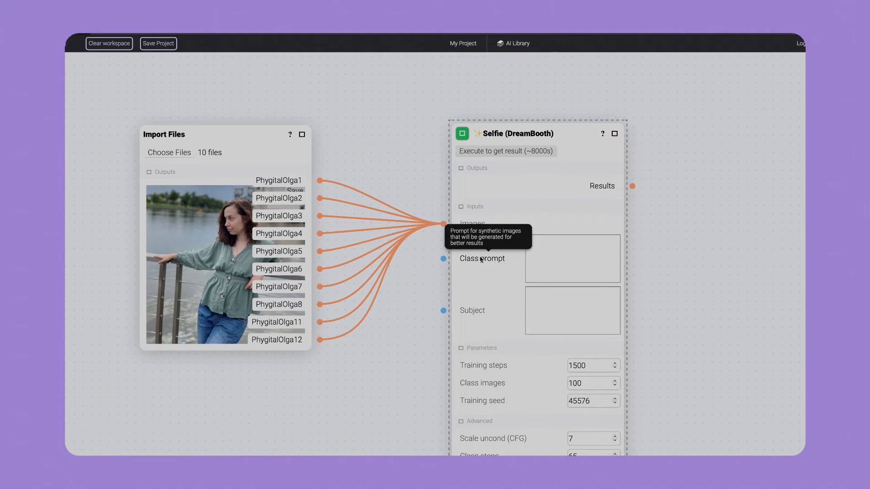
Draft a class prompt ending 'of a woman', then clear it.
{"action": "left_click", "coordinate": [572, 259]}
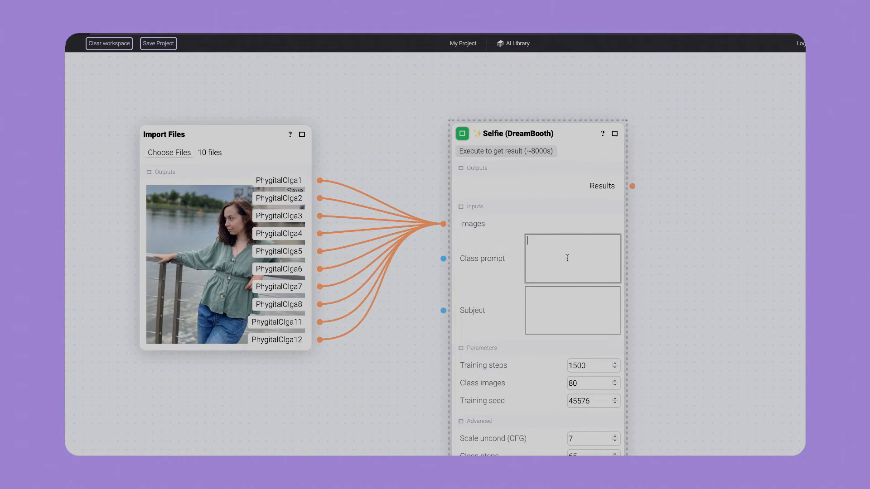
{"action": "type", "text": "A phot"}
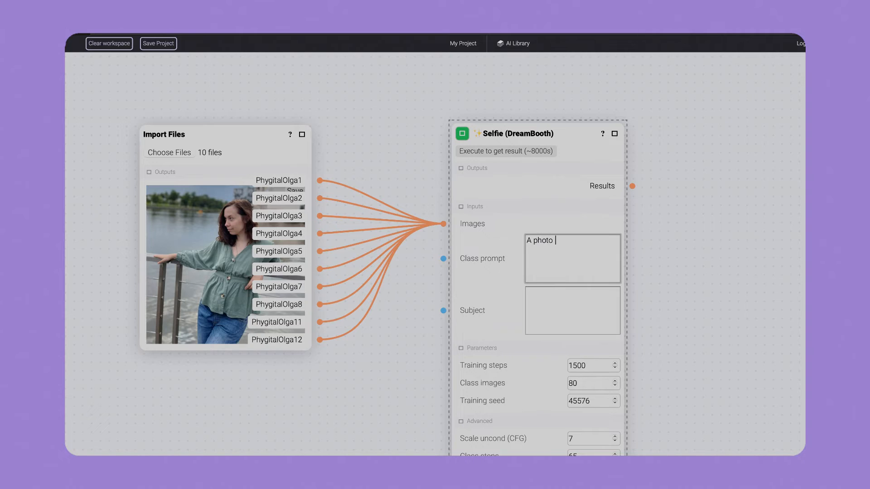
{"action": "type", "text": "of a w"}
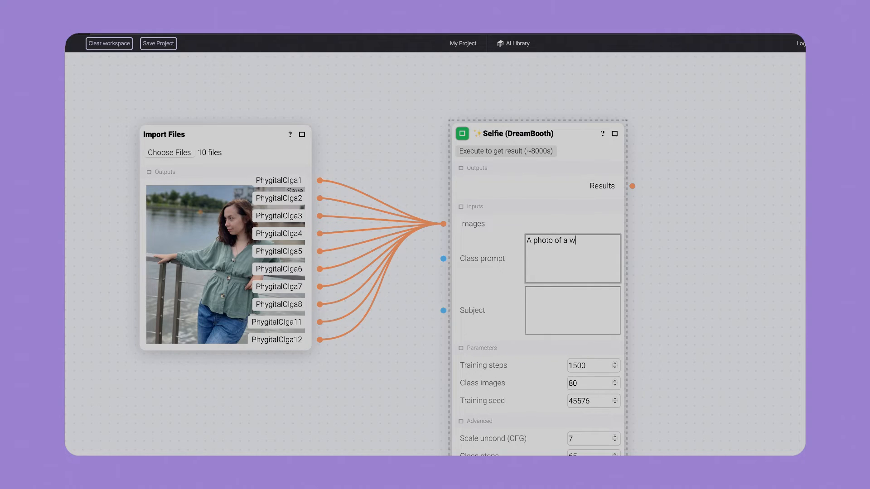
{"action": "type", "text": "oman"}
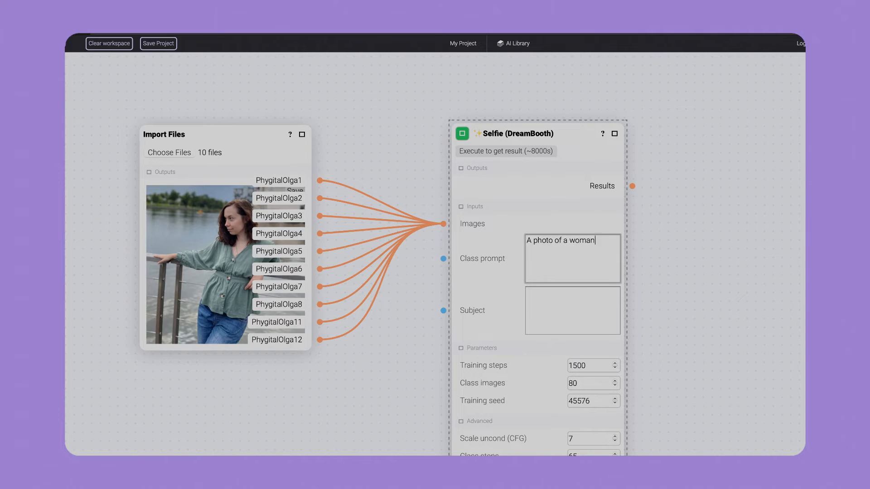
{"action": "key", "text": "Backspace"}
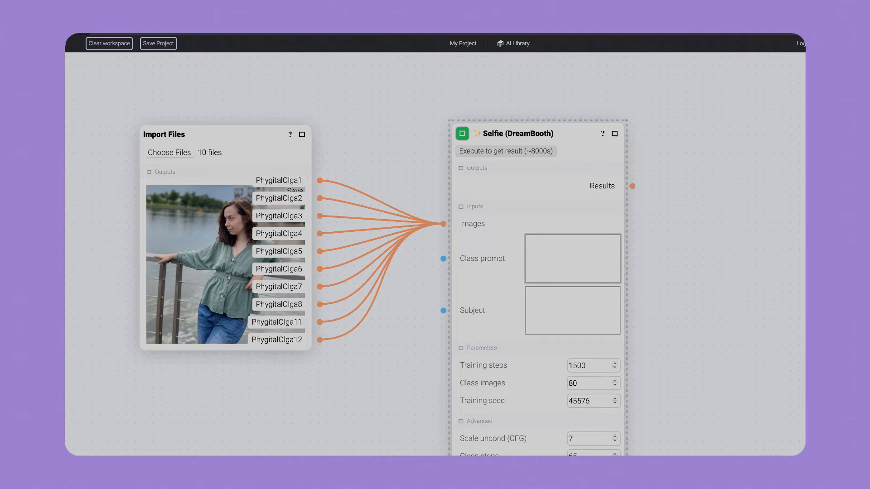
Enter class prompt 'A beautiful 35 years old woman, detailed facial features' and begin subject 'Phygi'.
{"action": "type", "text": "A"}
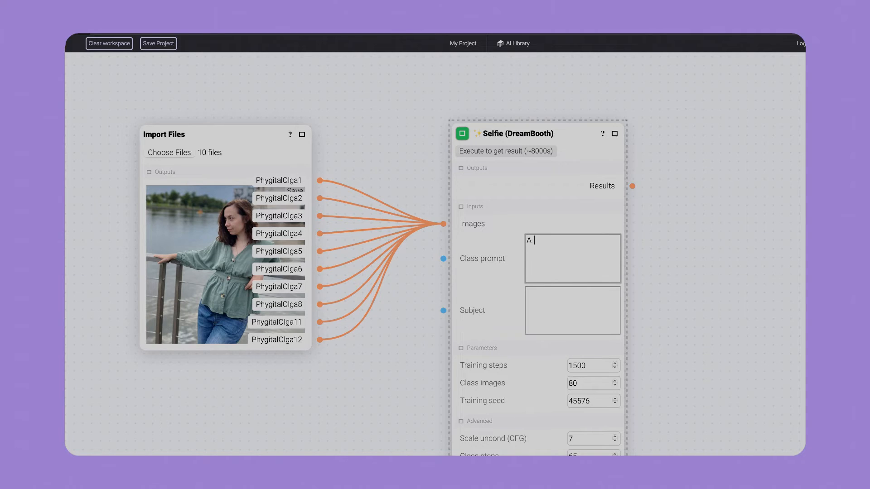
{"action": "type", "text": "beauti"}
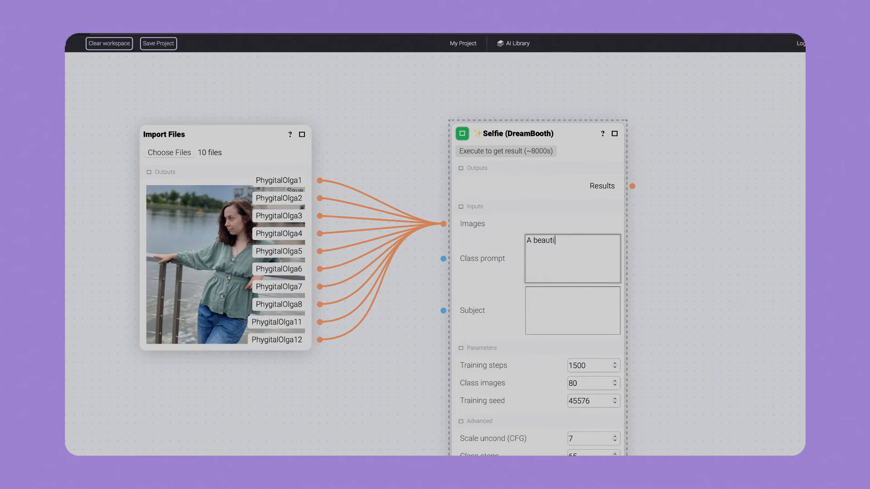
{"action": "type", "text": "ful 3"}
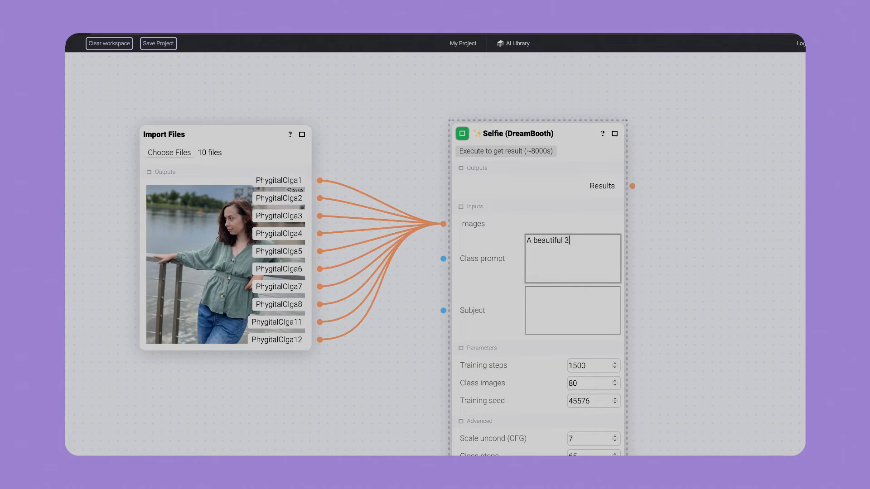
{"action": "type", "text": "5 year"}
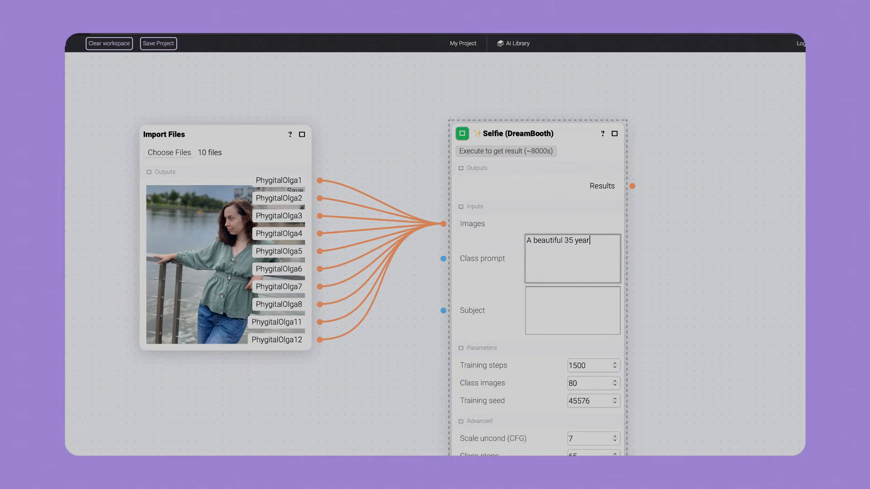
{"action": "type", "text": "s old woman"}
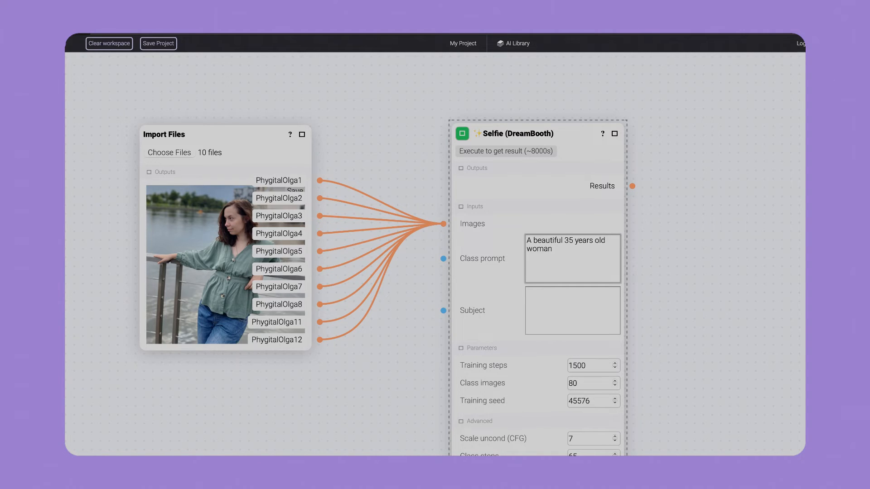
{"action": "type", "text": ", de"}
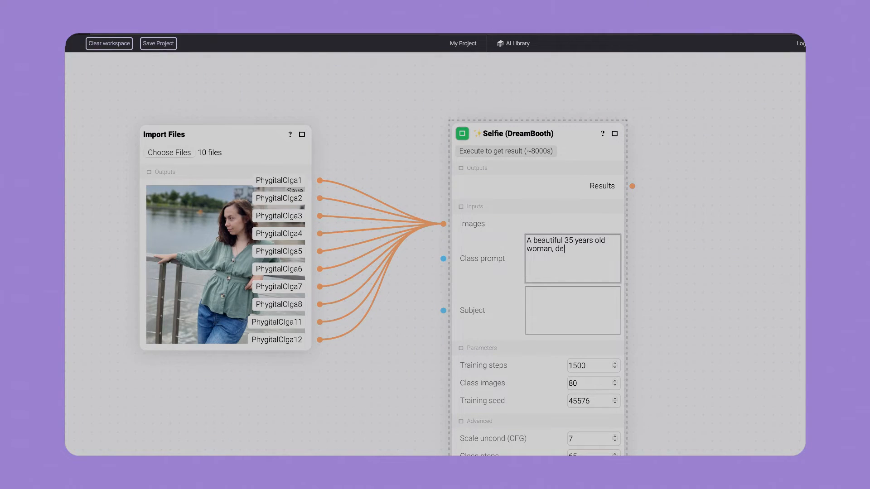
{"action": "type", "text": "tailed"}
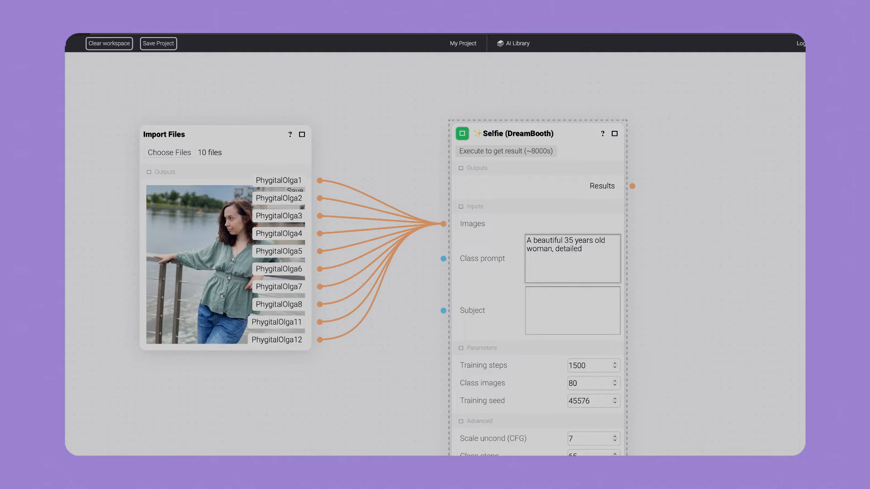
{"action": "type", "text": "facial"}
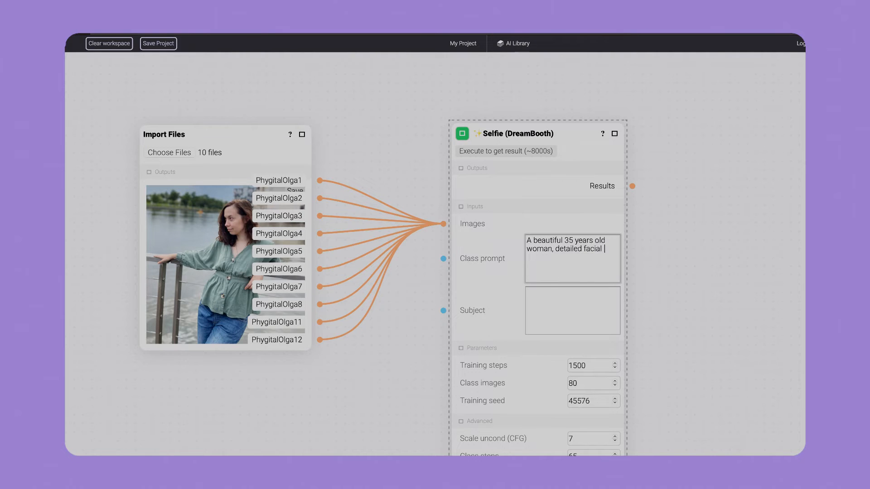
{"action": "type", "text": "features"}
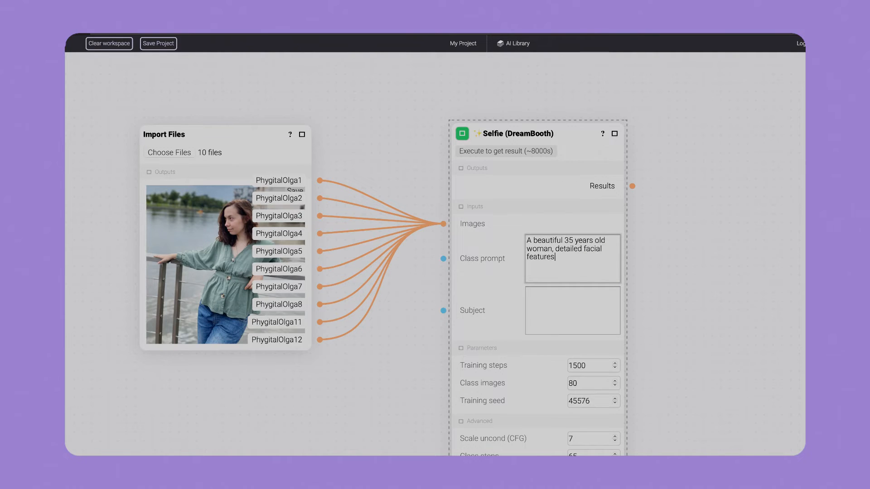
{"action": "type", "text": "PhygitalOlga"}
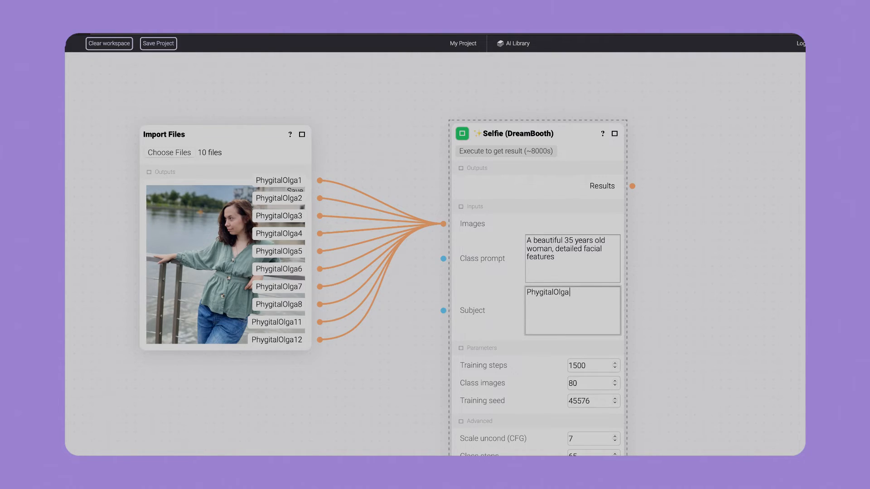
Extend the subject to 'PhygitalOlga, a person' and select the Training steps field.
{"action": "type", "text": ", a p"}
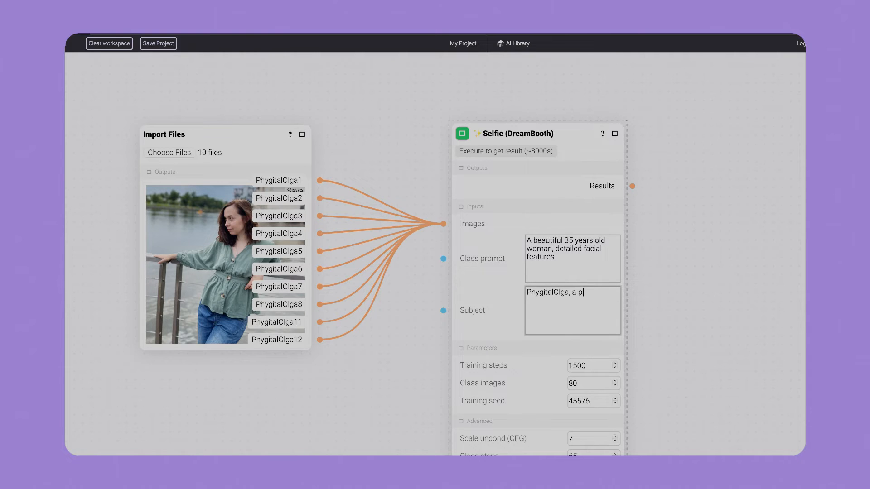
{"action": "type", "text": "erson"}
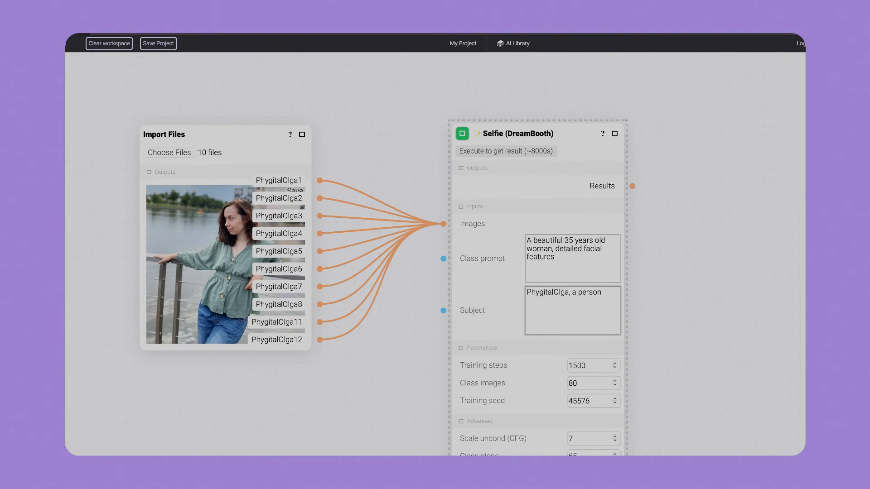
{"action": "left_click", "coordinate": [591, 365]}
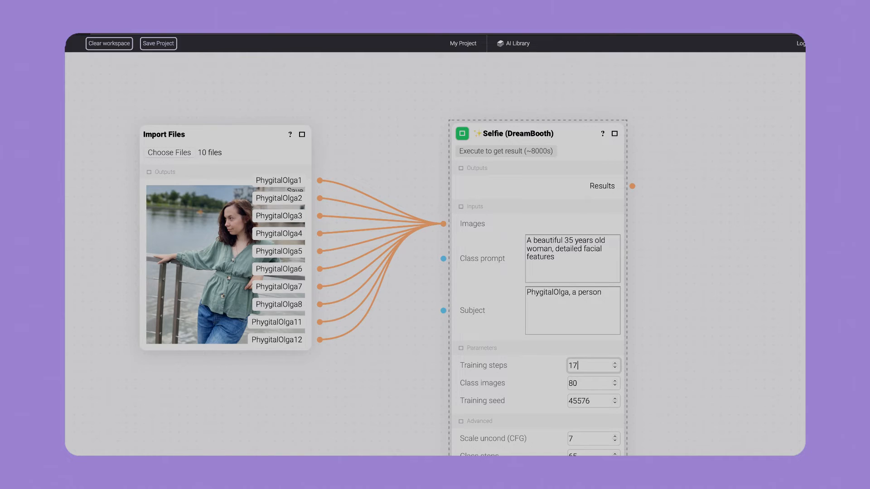
Enter 1750 as the DreamBooth Training steps value.
{"action": "type", "text": "1750"}
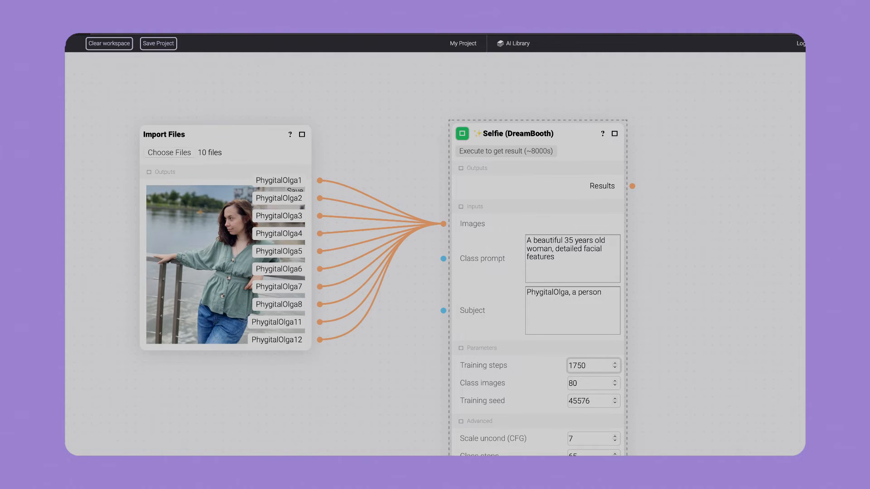
{"action": "mouse_move", "coordinate": [581, 361]}
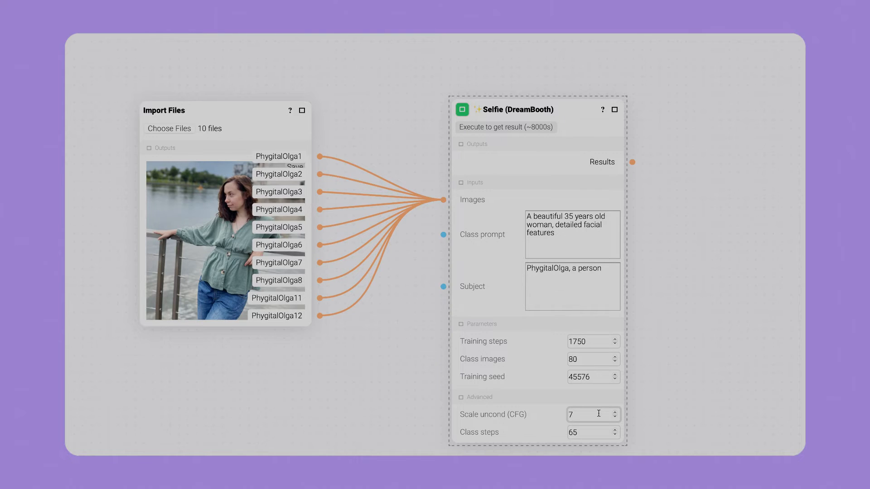
Operate the lower settings area of the Selfie (DreamBooth) node, showing its advanced settings.
{"action": "left_click", "coordinate": [591, 414]}
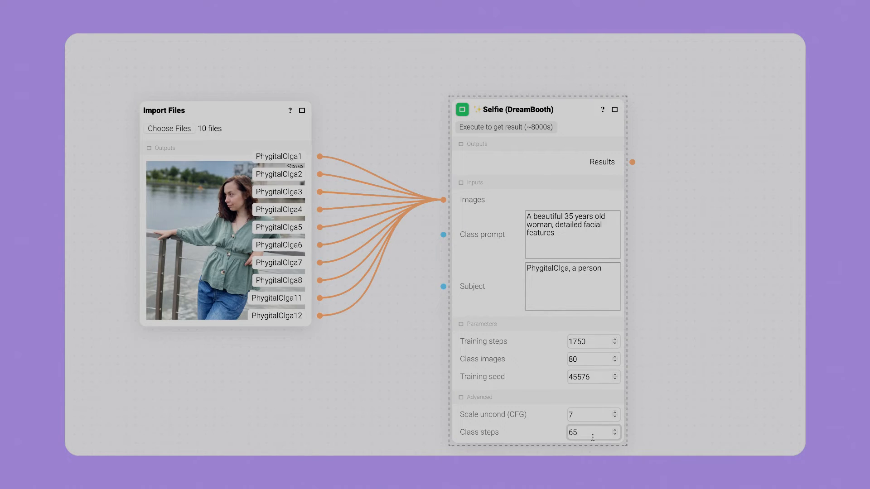
{"action": "mouse_move", "coordinate": [594, 377]}
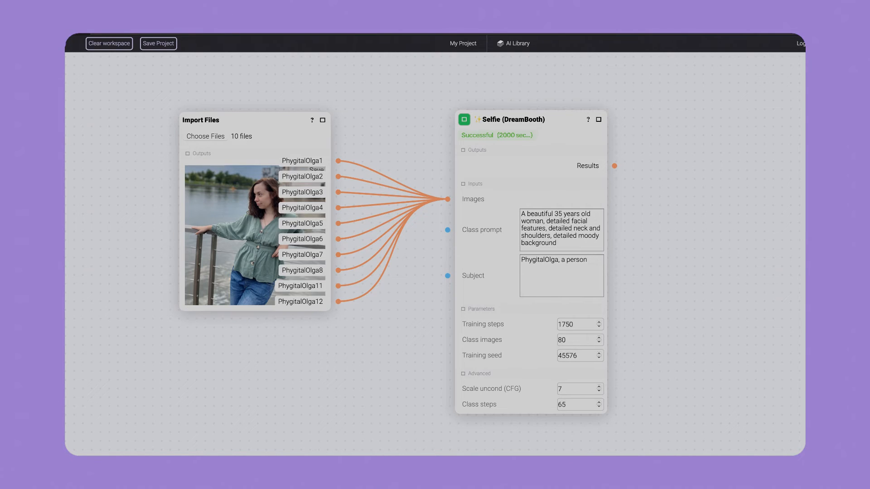
Bring up the canvas node menu beside the DreamBooth node.
{"action": "right_click", "coordinate": [641, 205]}
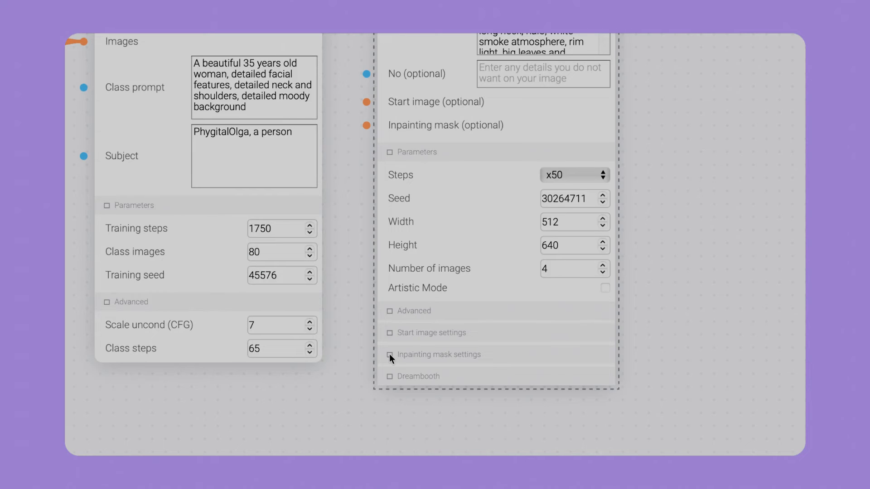
{"action": "mouse_move", "coordinate": [415, 338]}
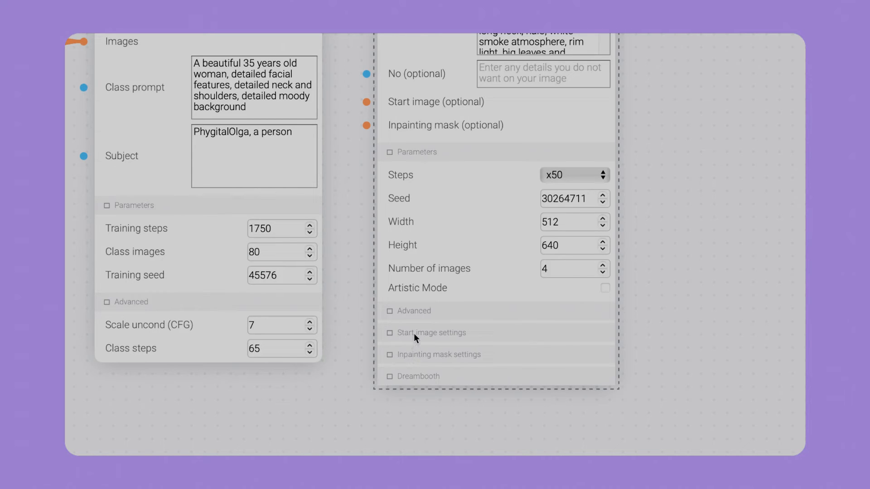
{"action": "mouse_move", "coordinate": [415, 318]}
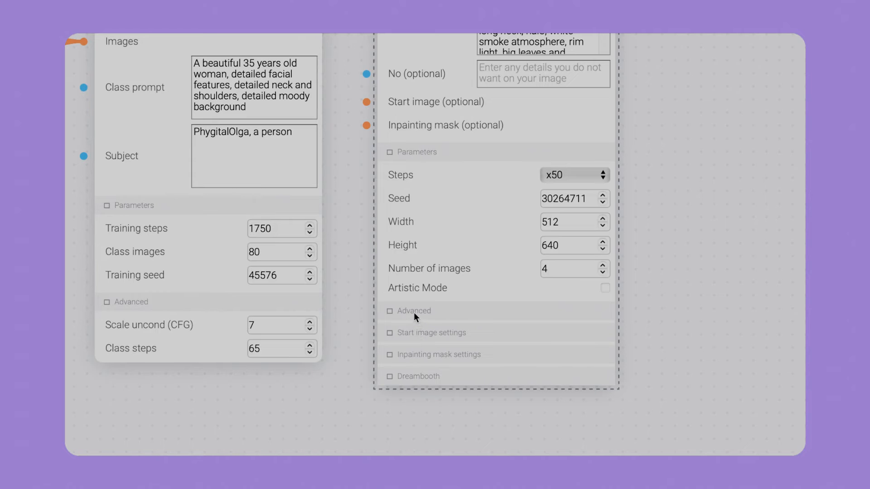
{"action": "left_click", "coordinate": [413, 310]}
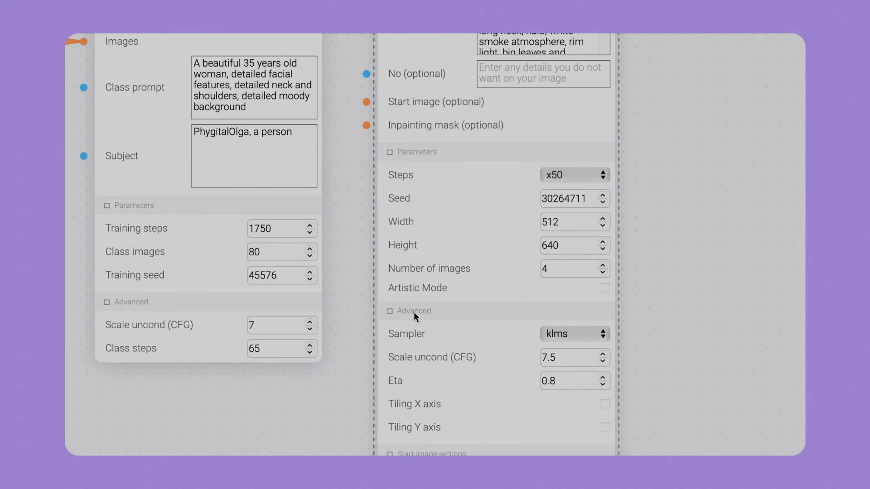
{"action": "scroll", "scroll_direction": "down", "scroll_amount": 3}
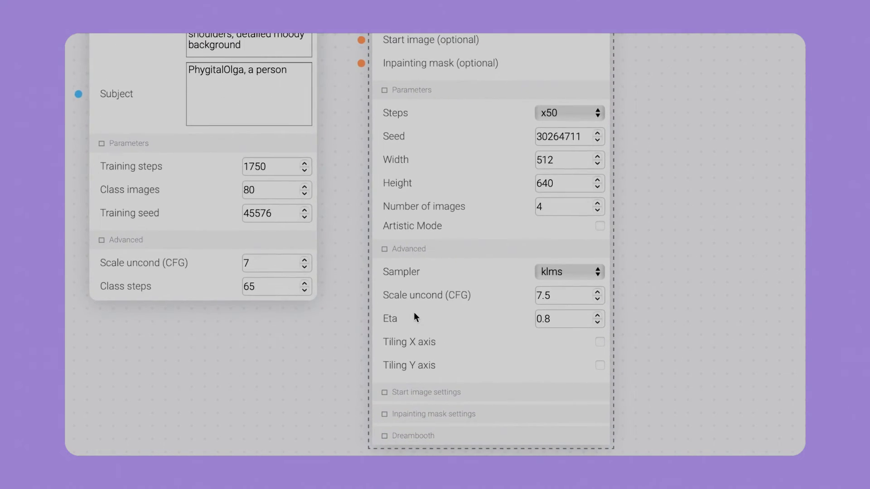
{"action": "scroll", "scroll_direction": "up", "scroll_amount": 3}
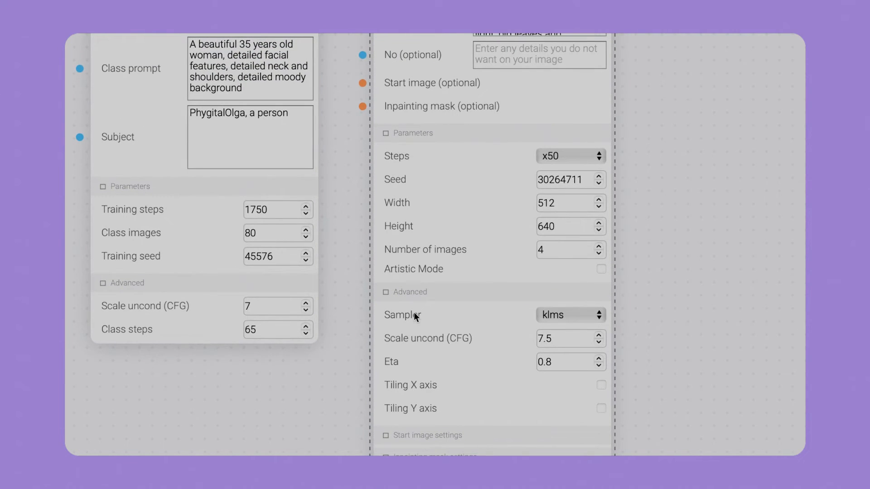
{"action": "mouse_move", "coordinate": [417, 334]}
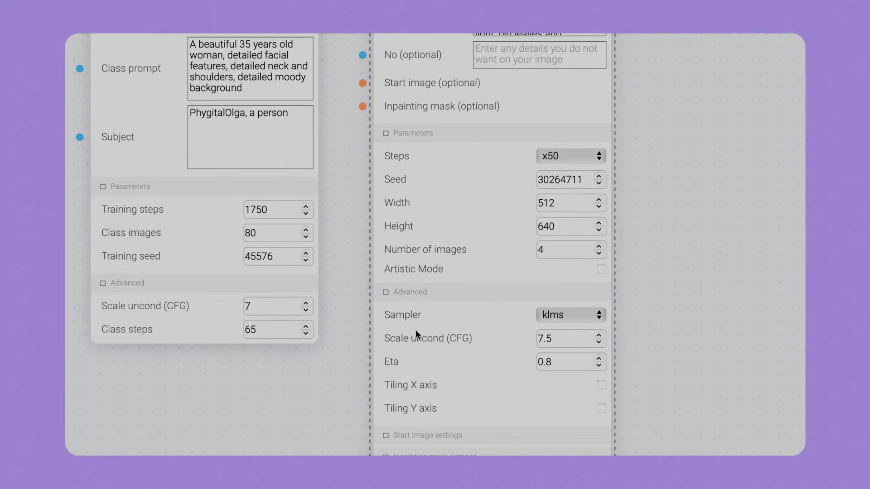
{"action": "mouse_move", "coordinate": [576, 322]}
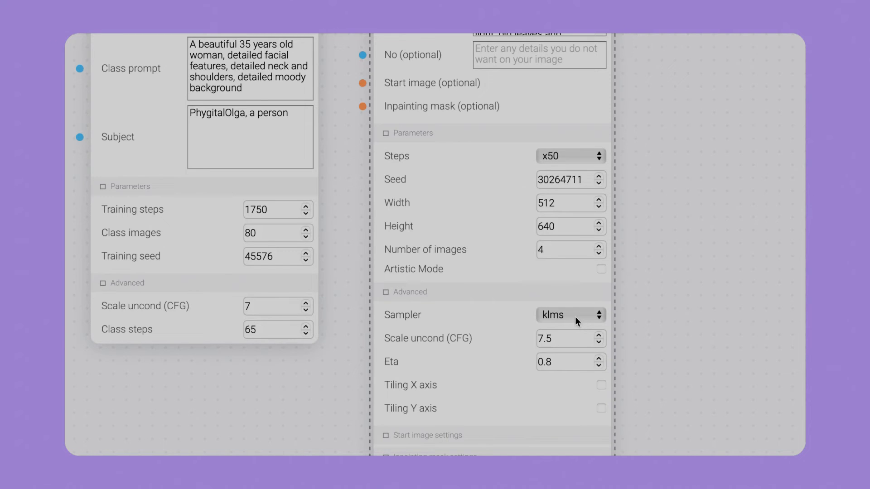
Switch the generation node's sampler from klms to ddim.
{"action": "left_click", "coordinate": [570, 314]}
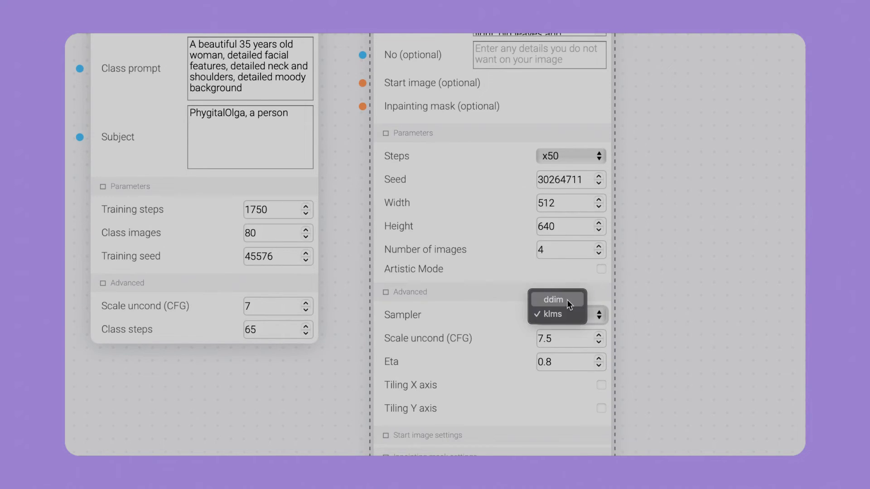
{"action": "left_click", "coordinate": [551, 300]}
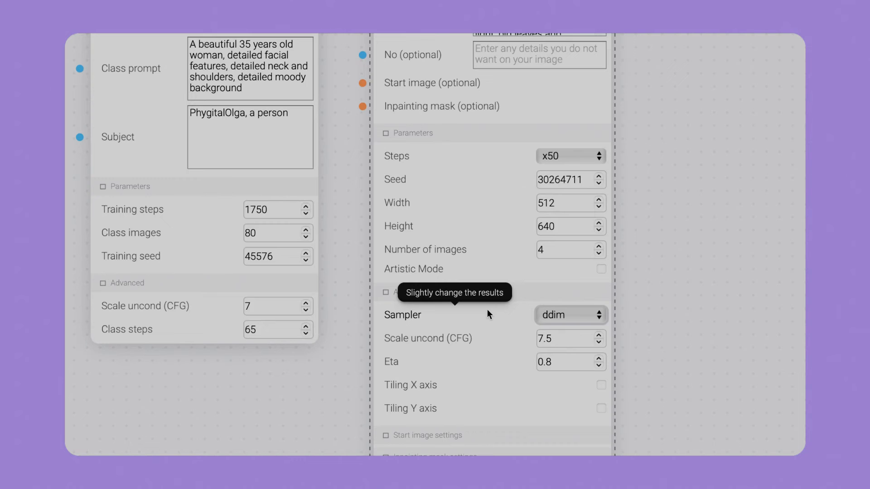
{"action": "mouse_move", "coordinate": [483, 370]}
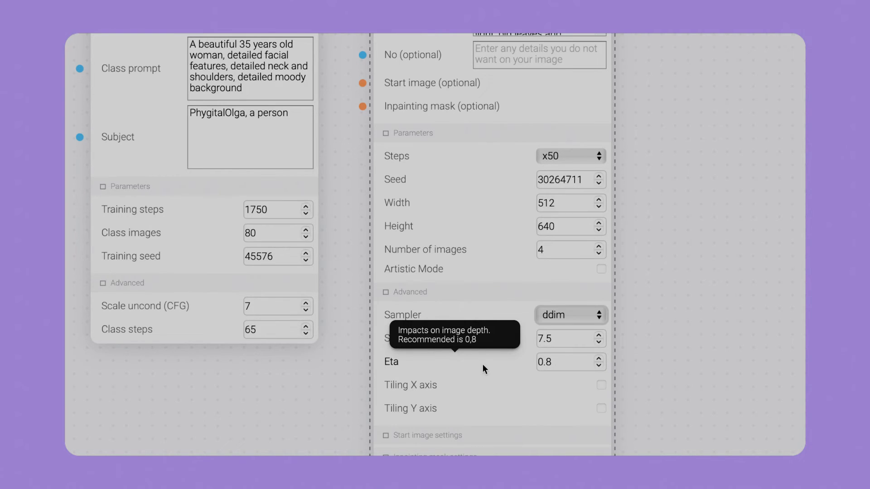
{"action": "mouse_move", "coordinate": [533, 344]}
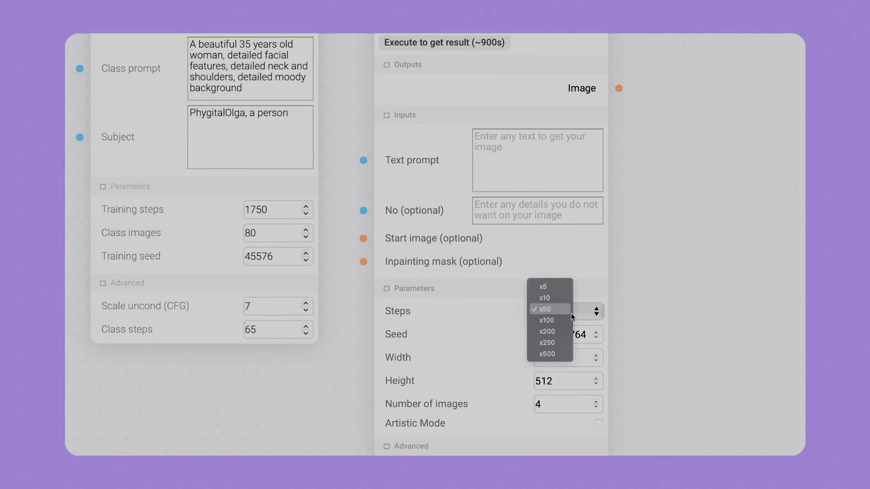
Set the second generation node to x100 steps and a 640 height (512×640).
{"action": "left_click", "coordinate": [546, 320]}
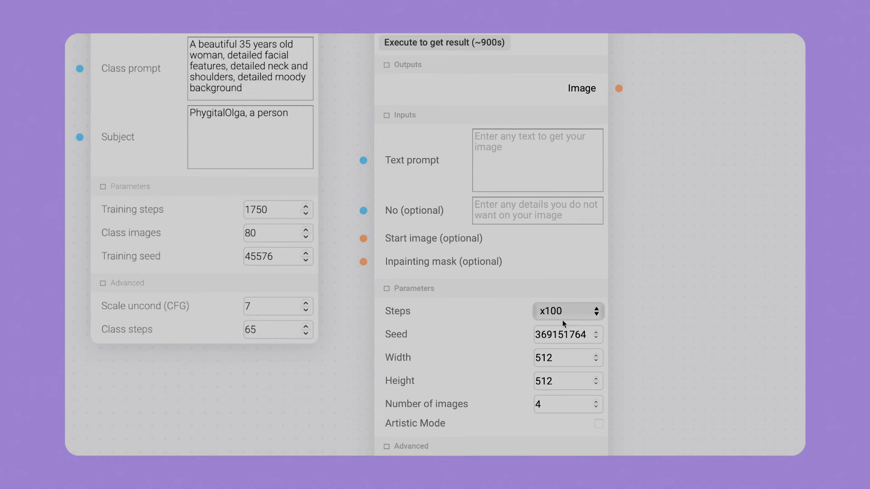
{"action": "left_click", "coordinate": [561, 381]}
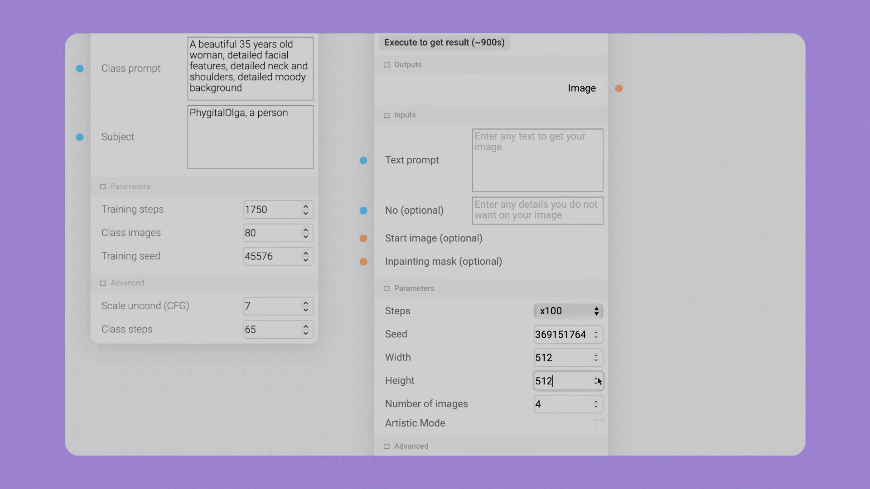
{"action": "type", "text": "640"}
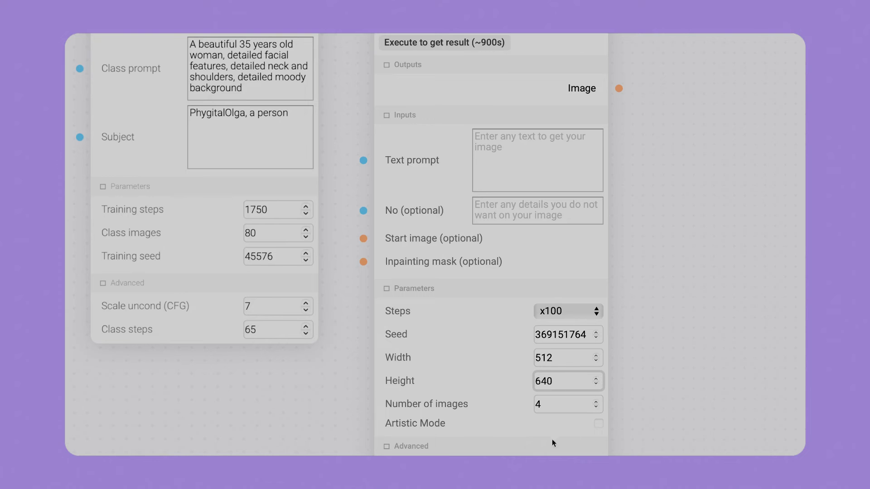
{"action": "scroll", "scroll_direction": "down", "scroll_amount": 3}
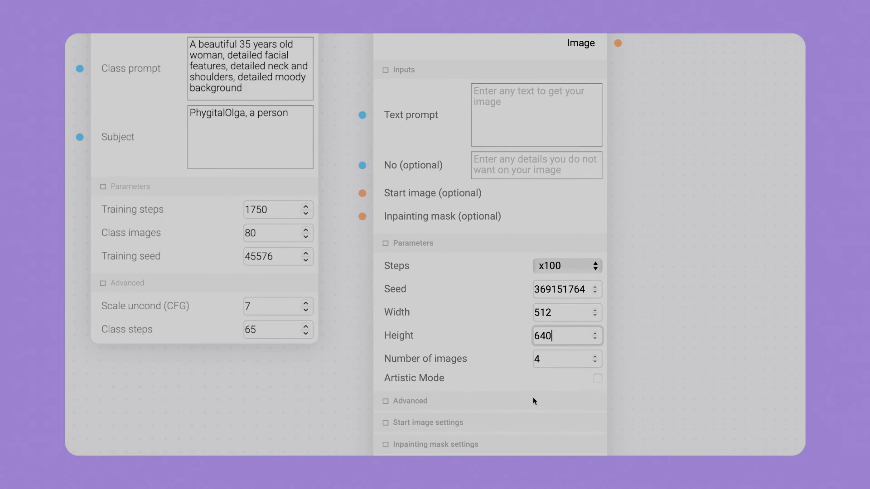
{"action": "scroll", "scroll_direction": "down", "scroll_amount": 3}
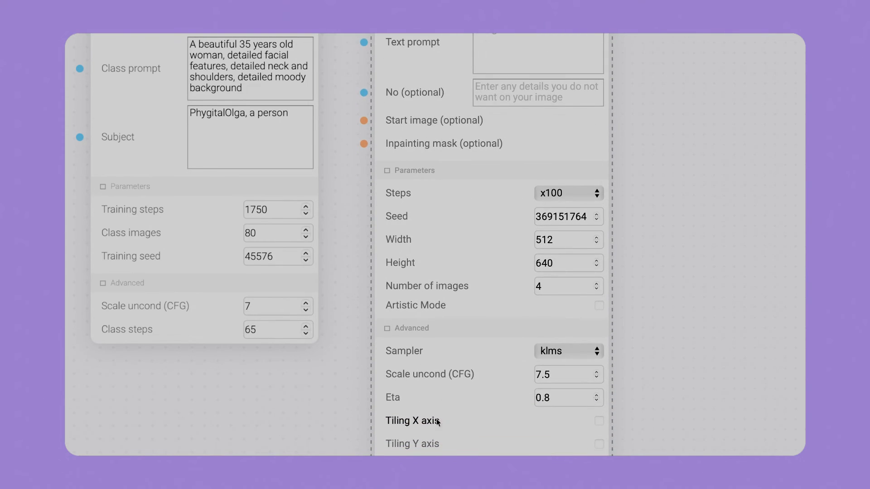
{"action": "mouse_move", "coordinate": [425, 327]}
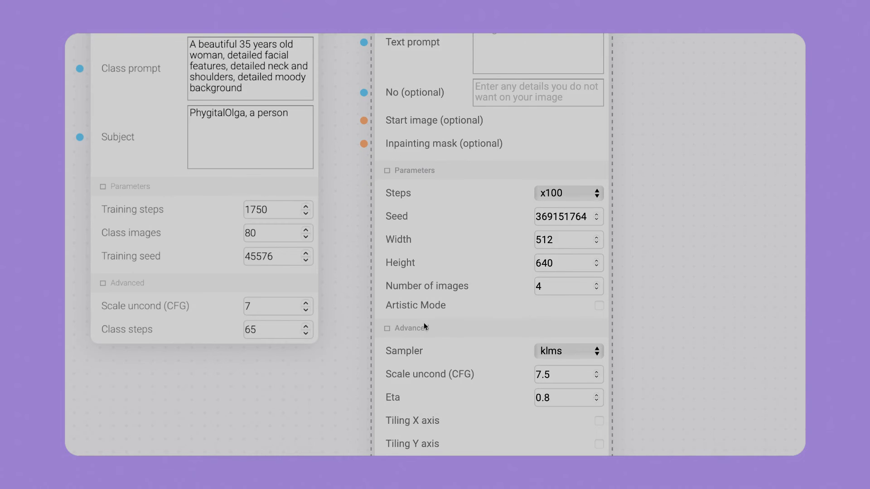
{"action": "scroll", "scroll_direction": "up", "scroll_amount": 3}
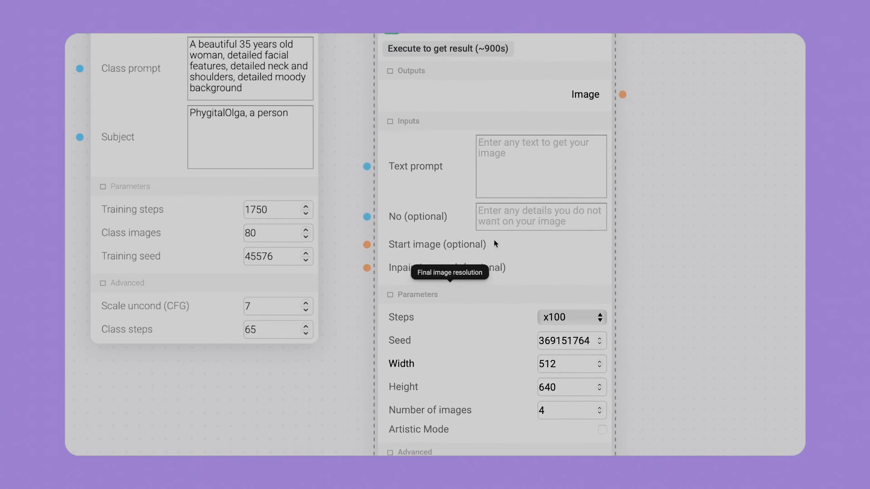
{"action": "mouse_move", "coordinate": [431, 414]}
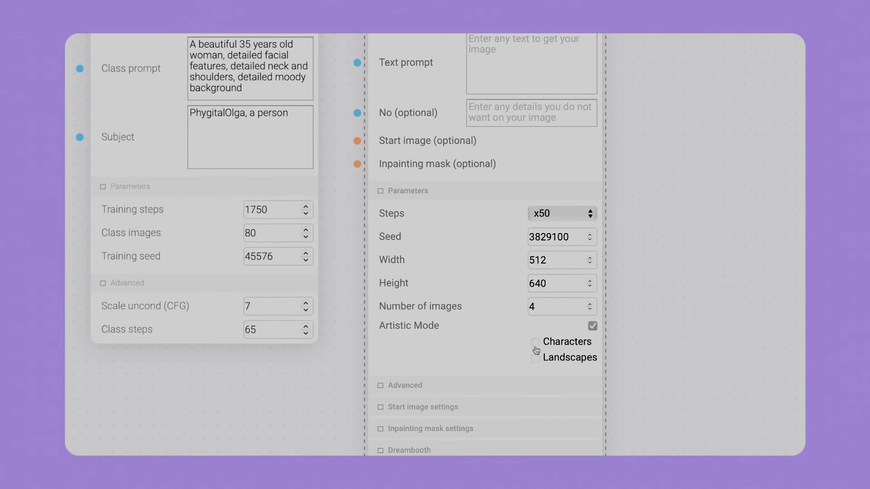
{"action": "left_click", "coordinate": [534, 342]}
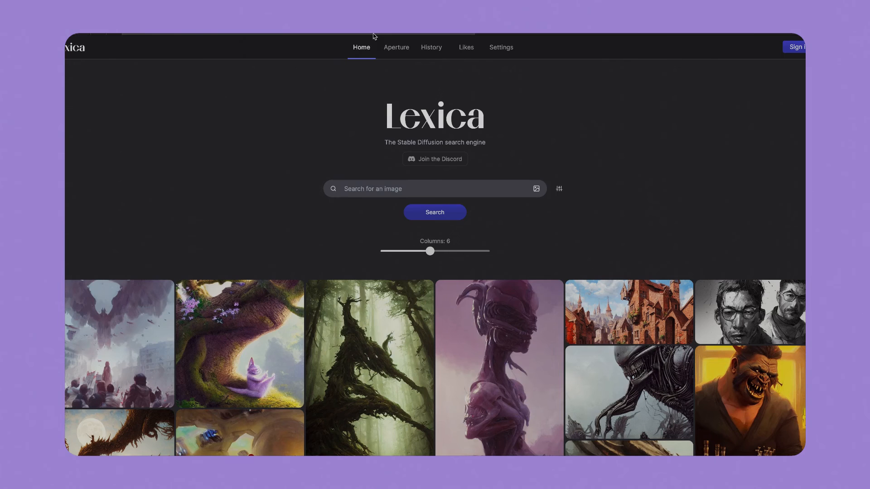
{"action": "mouse_move", "coordinate": [512, 263]}
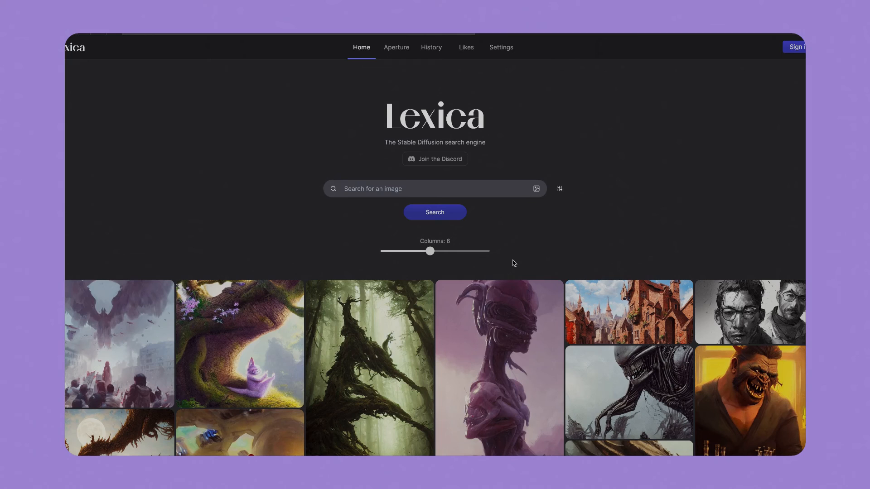
Search Lexica for 'cyborg made of flowers'.
{"action": "left_click", "coordinate": [434, 188]}
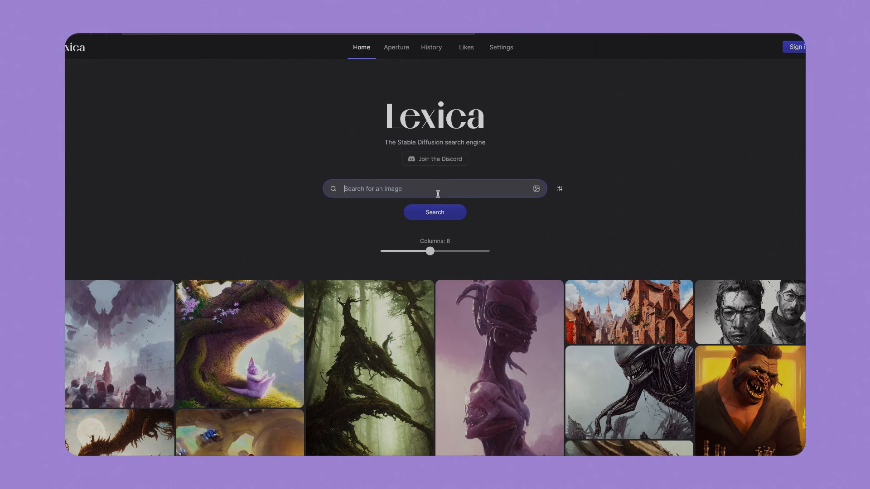
{"action": "type", "text": "cybor"}
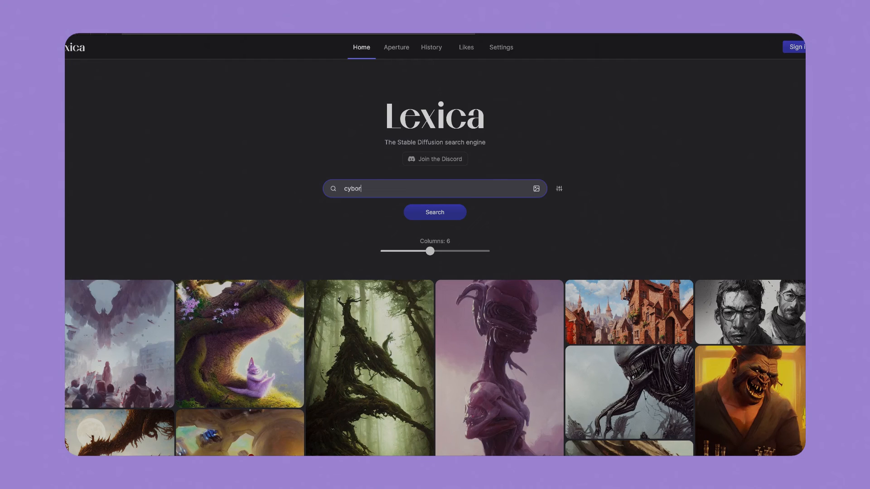
{"action": "type", "text": "g made"}
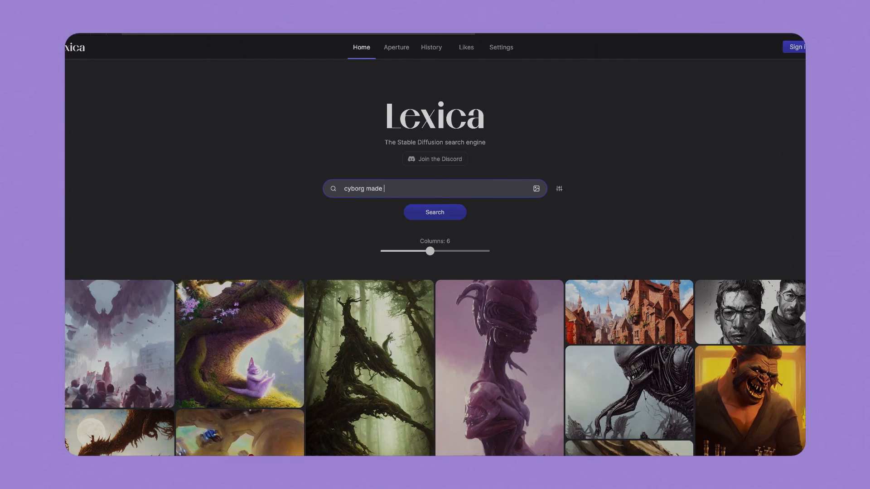
{"action": "type", "text": "of flowers"}
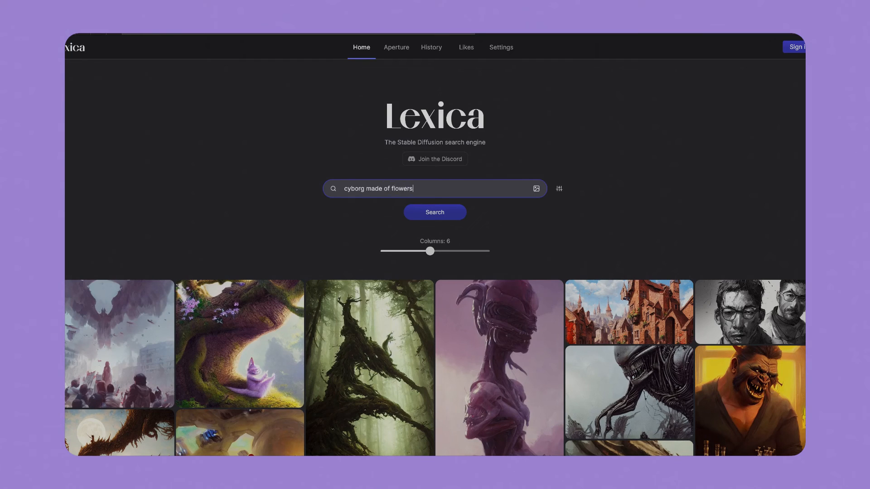
{"action": "left_click", "coordinate": [434, 212]}
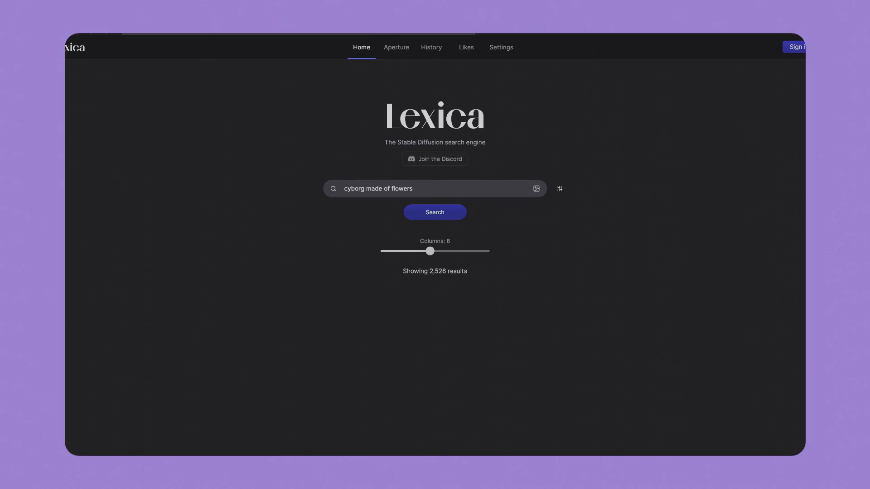
{"action": "left_click", "coordinate": [435, 212]}
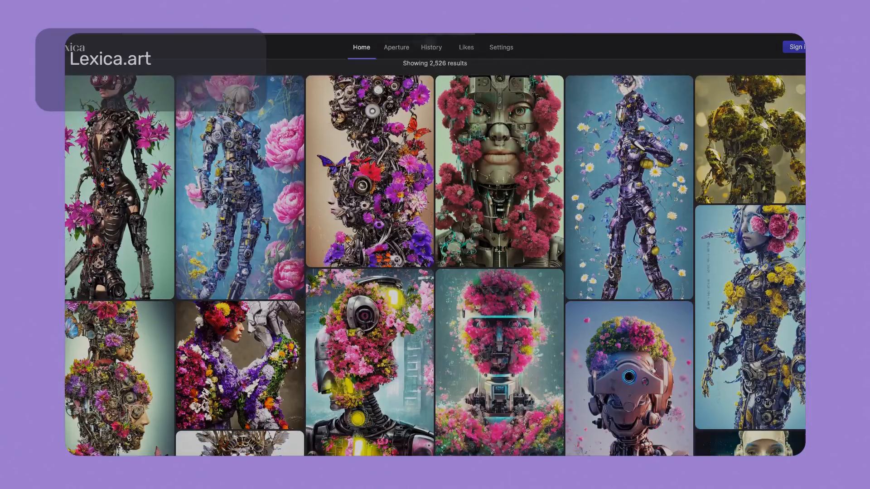
Scroll the results and open the porcelain flower-crowned cyborg bust.
{"action": "scroll", "scroll_direction": "down", "scroll_amount": 3}
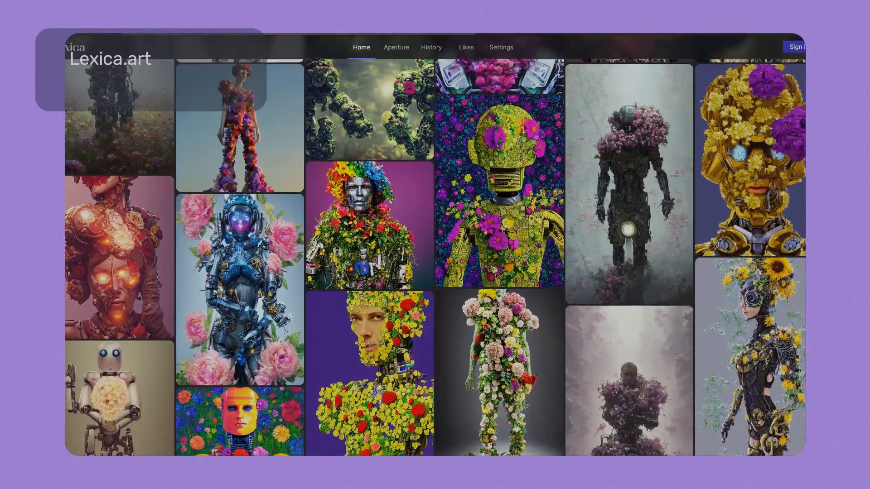
{"action": "scroll", "scroll_direction": "down", "scroll_amount": 3}
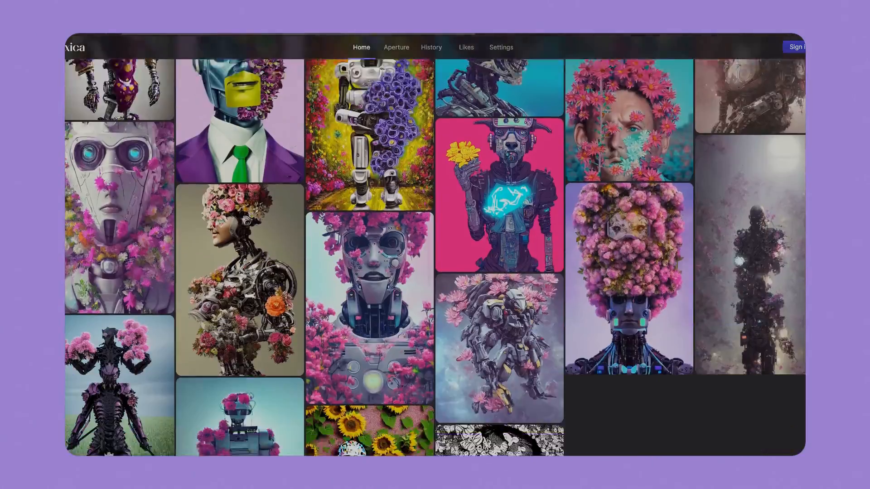
{"action": "scroll", "scroll_direction": "down", "scroll_amount": 3}
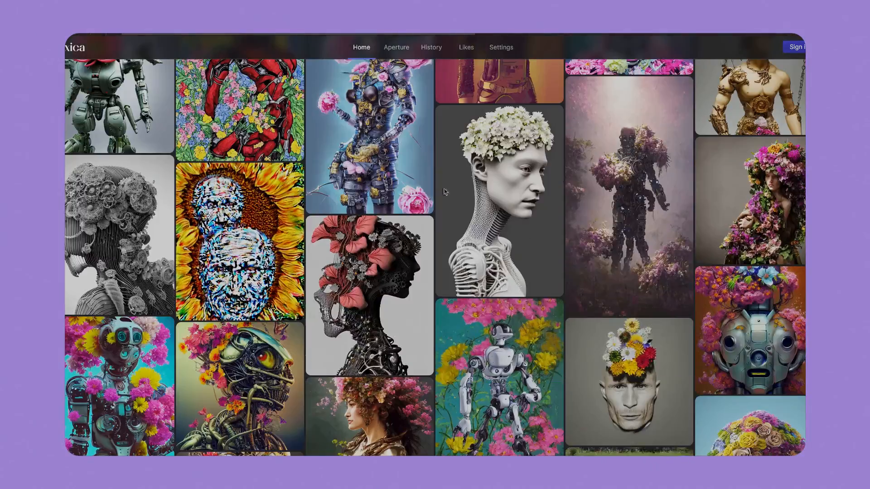
{"action": "left_click", "coordinate": [498, 202]}
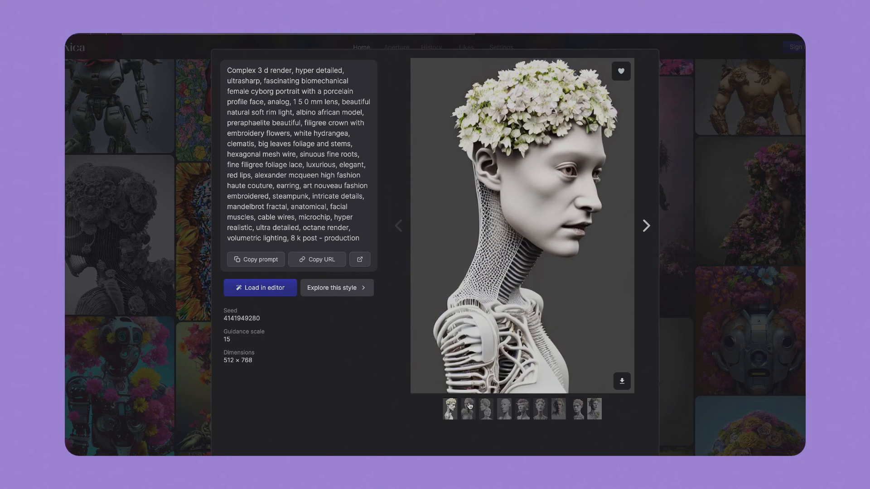
View a bust variation, close it, and re-run the 'cyborg made of flowers' search.
{"action": "left_click", "coordinate": [485, 409]}
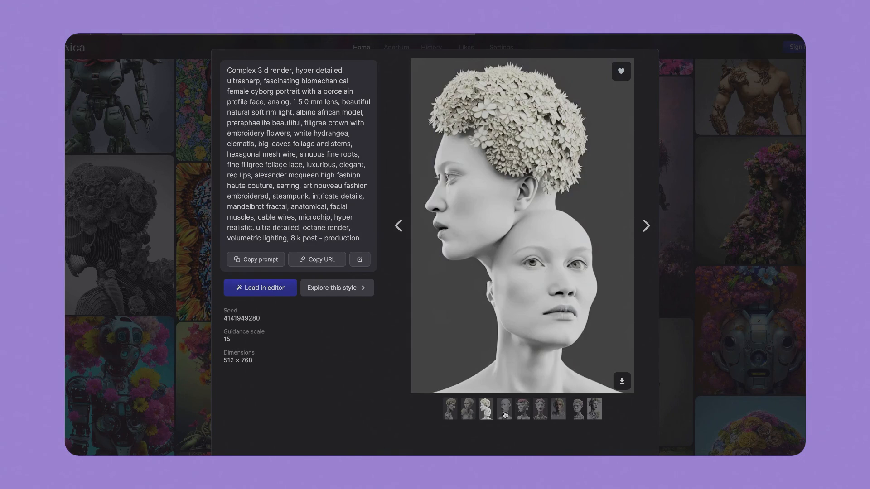
{"action": "left_click", "coordinate": [540, 410]}
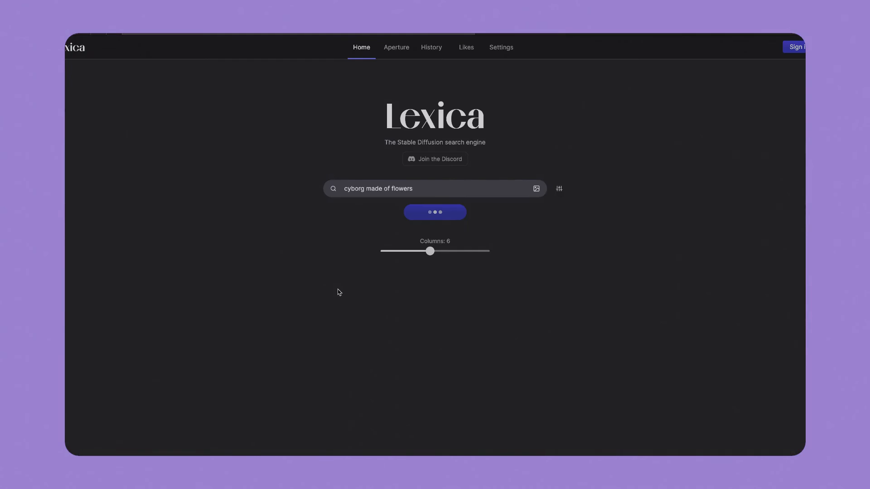
{"action": "left_click", "coordinate": [434, 212]}
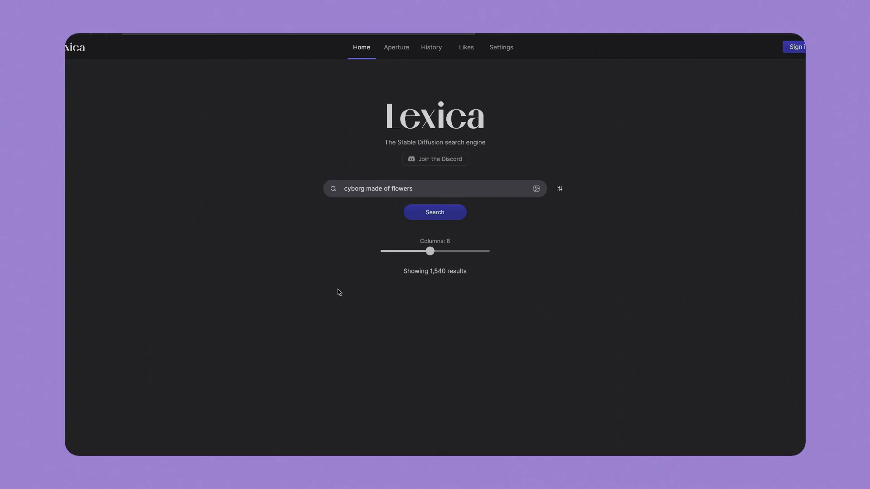
{"action": "left_click", "coordinate": [435, 212]}
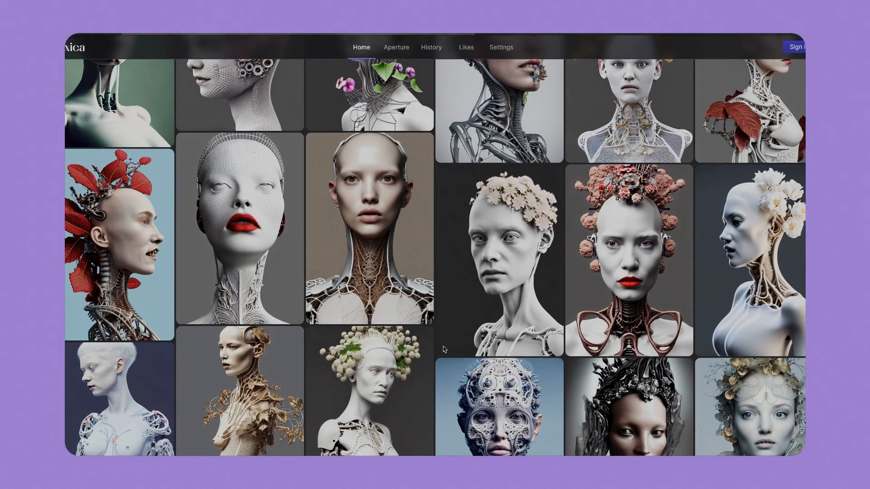
Scroll through the 1,540 porcelain cyborg portrait results.
{"action": "scroll", "scroll_direction": "down", "scroll_amount": 3}
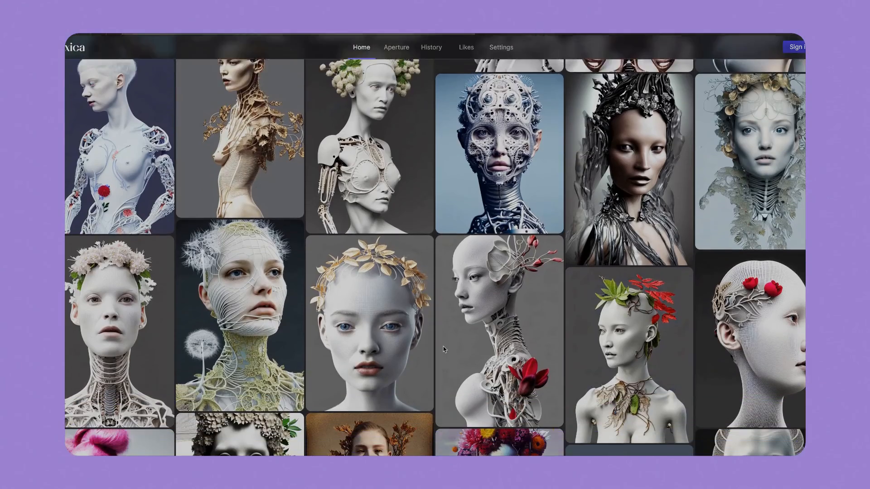
{"action": "scroll", "scroll_direction": "down", "scroll_amount": 3}
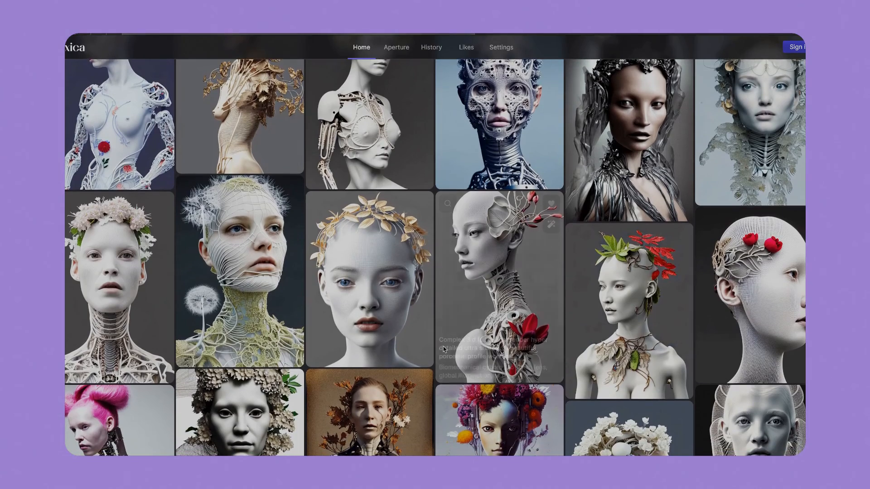
{"action": "scroll", "scroll_direction": "down", "scroll_amount": 3}
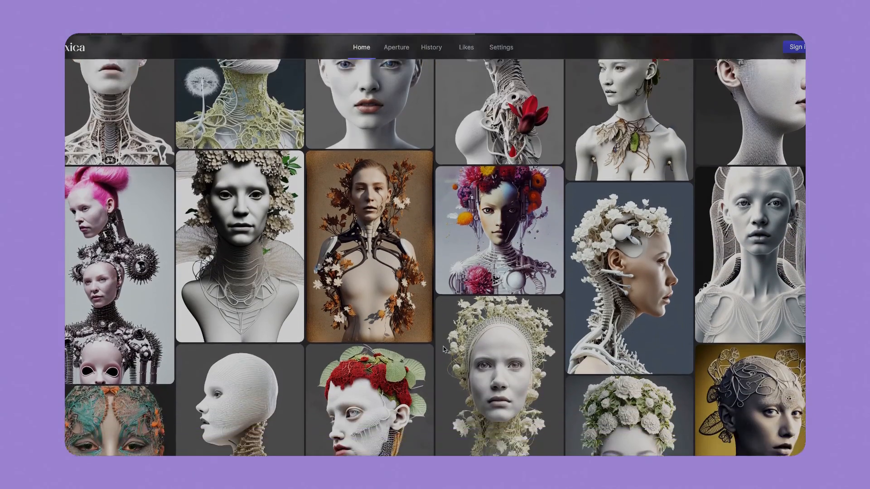
{"action": "scroll", "scroll_direction": "down", "scroll_amount": 3}
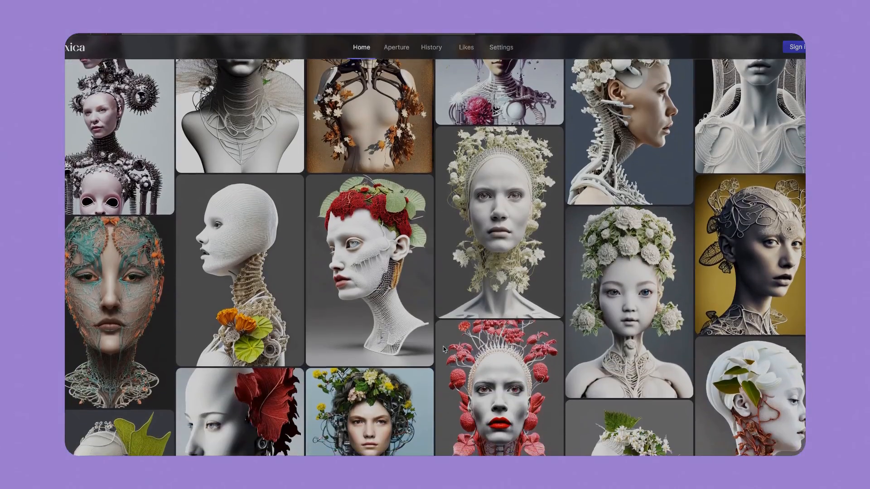
{"action": "scroll", "scroll_direction": "down", "scroll_amount": 3}
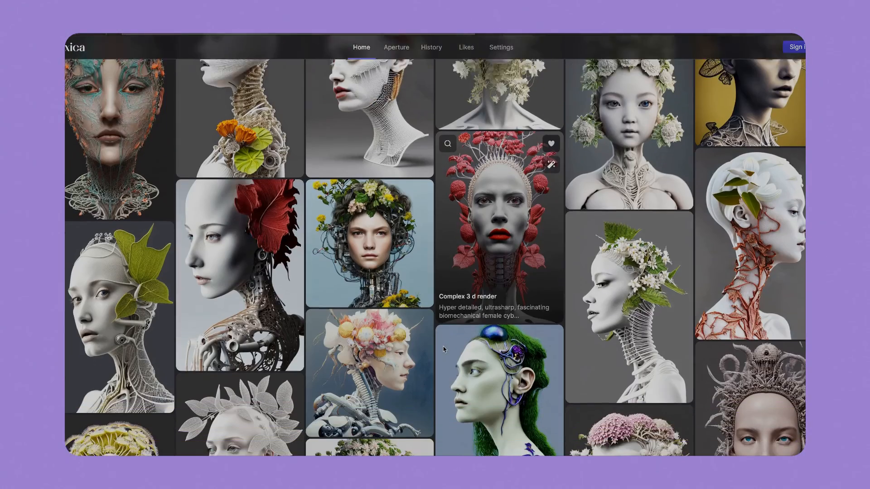
{"action": "scroll", "scroll_direction": "down", "scroll_amount": 3}
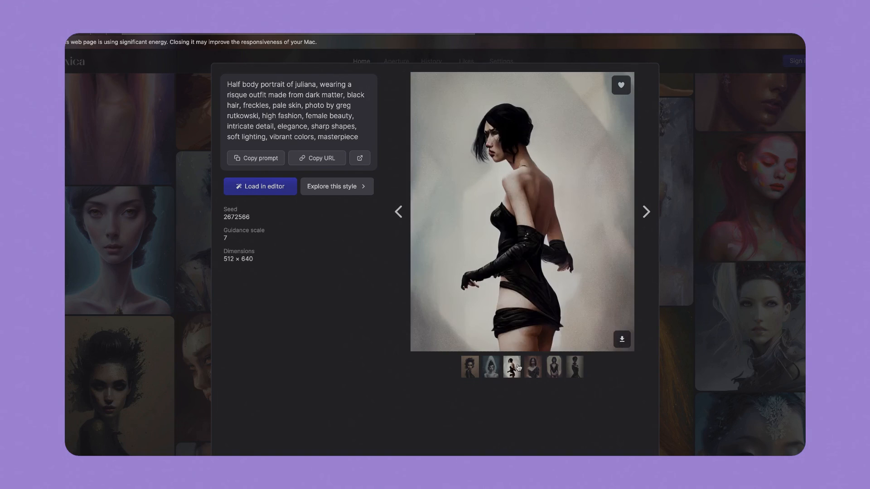
Browse the half-body and dandelion portrait variations, then return to the Phygital+ canvas.
{"action": "left_click", "coordinate": [531, 366]}
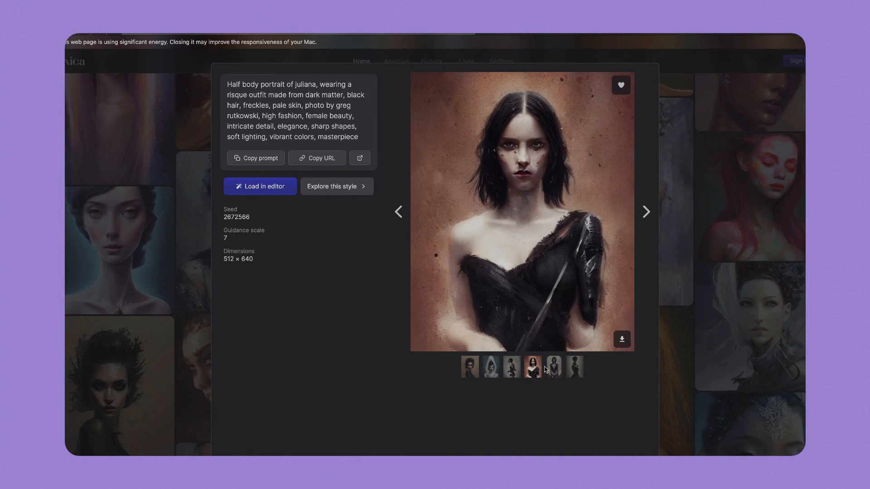
{"action": "left_click", "coordinate": [573, 366]}
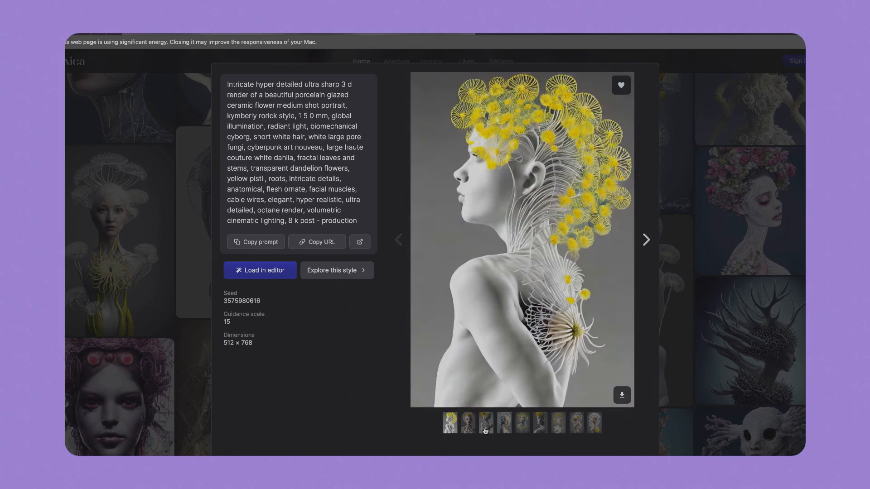
{"action": "left_click", "coordinate": [538, 423]}
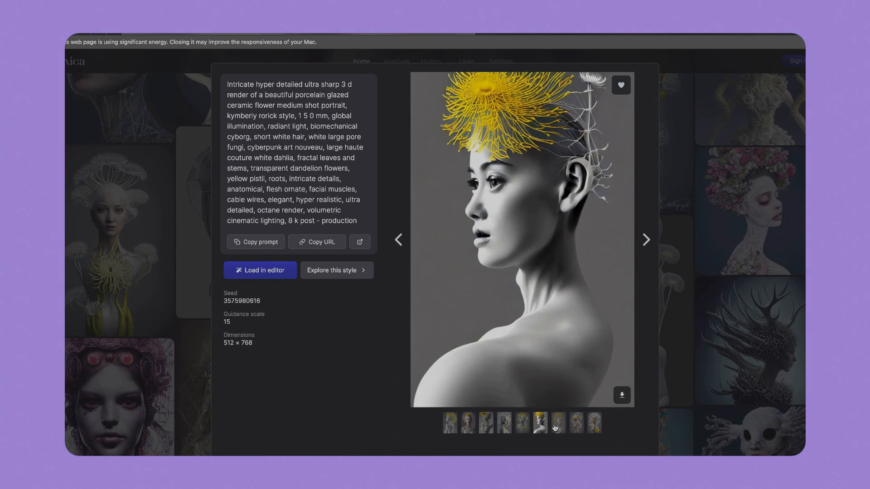
{"action": "left_click", "coordinate": [593, 422]}
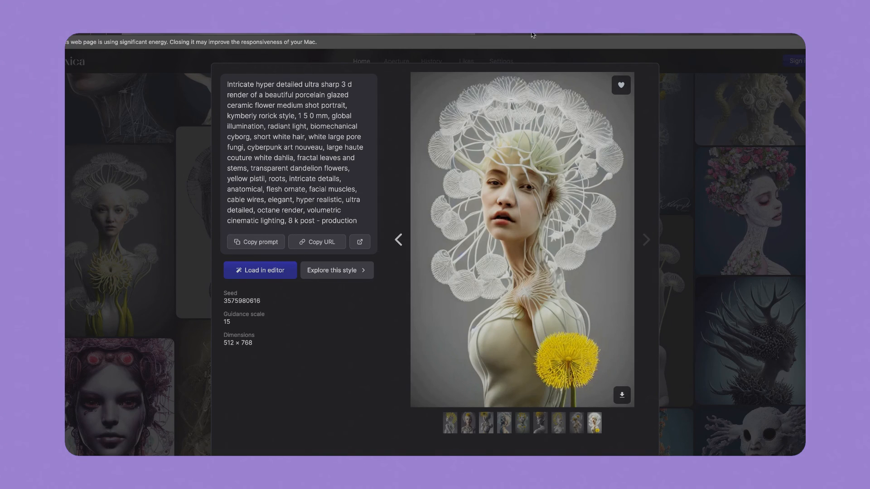
{"action": "left_click", "coordinate": [259, 270]}
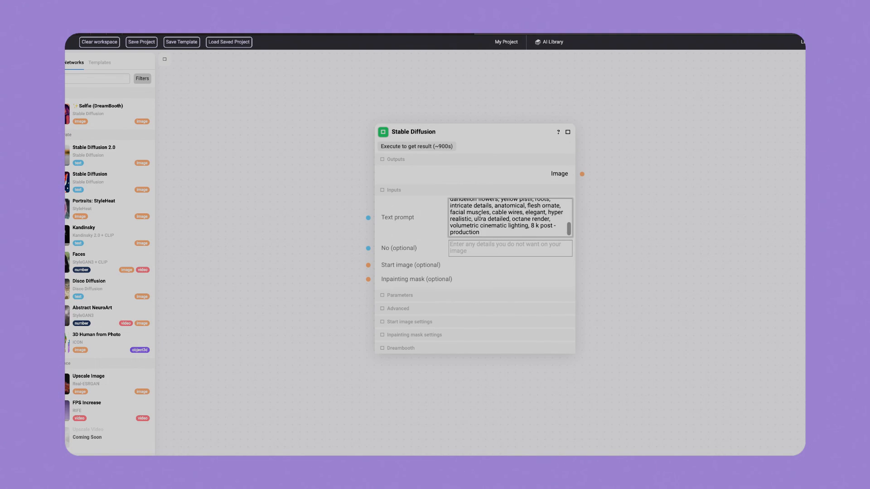
Add another Stable Diffusion node after the four porcelain dandelion portraits finish.
{"action": "scroll", "scroll_direction": "up", "scroll_amount": 3}
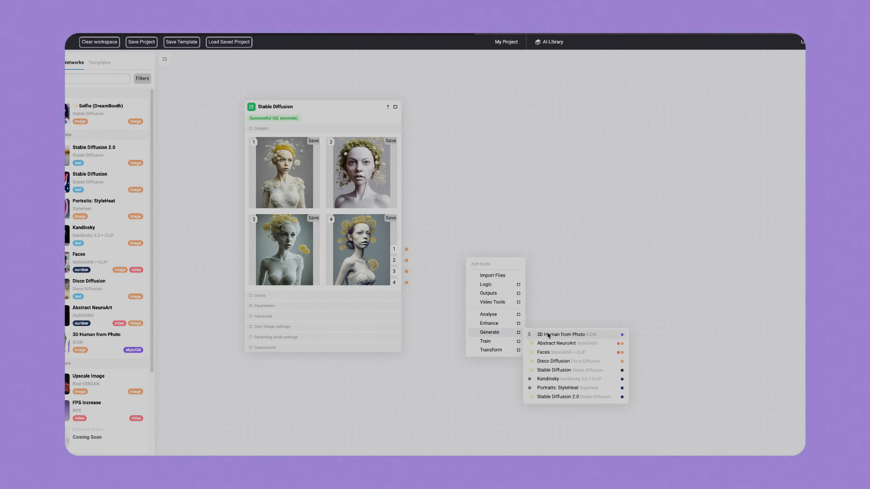
{"action": "mouse_move", "coordinate": [554, 370]}
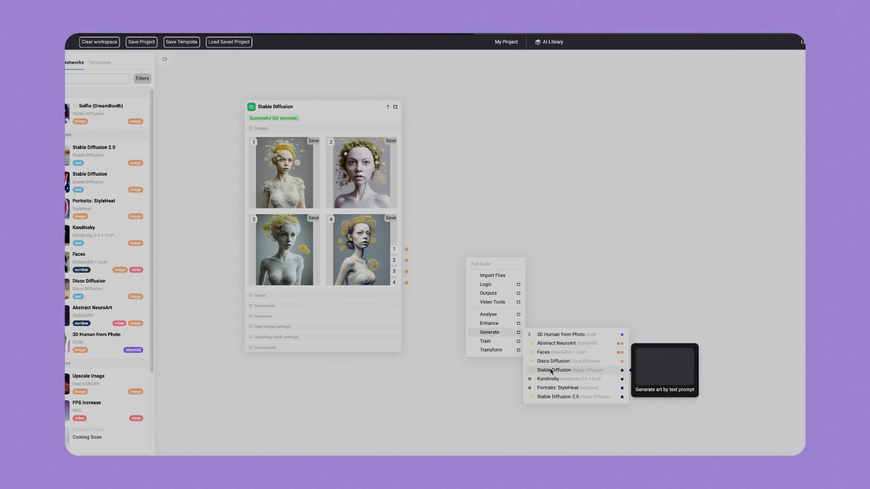
{"action": "left_click", "coordinate": [554, 370]}
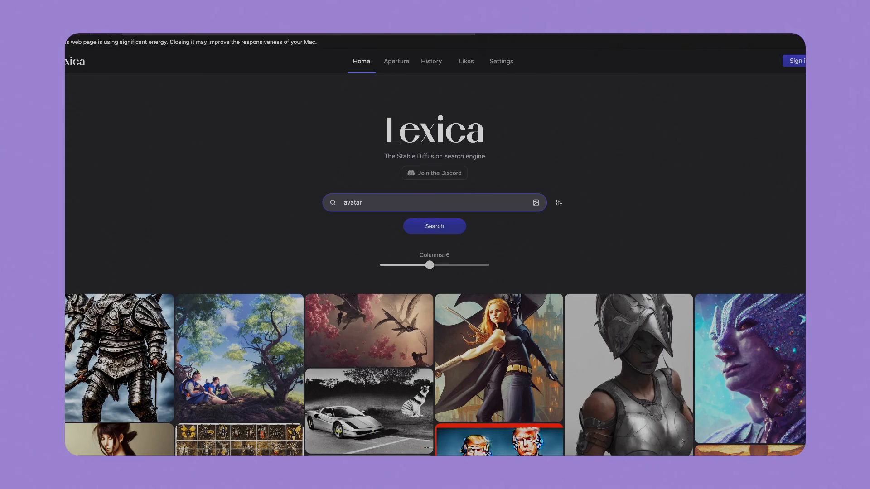
Search Lexica for 'avatar', browse the Mai portrait variations, and copy its prompt.
{"action": "left_click", "coordinate": [435, 226]}
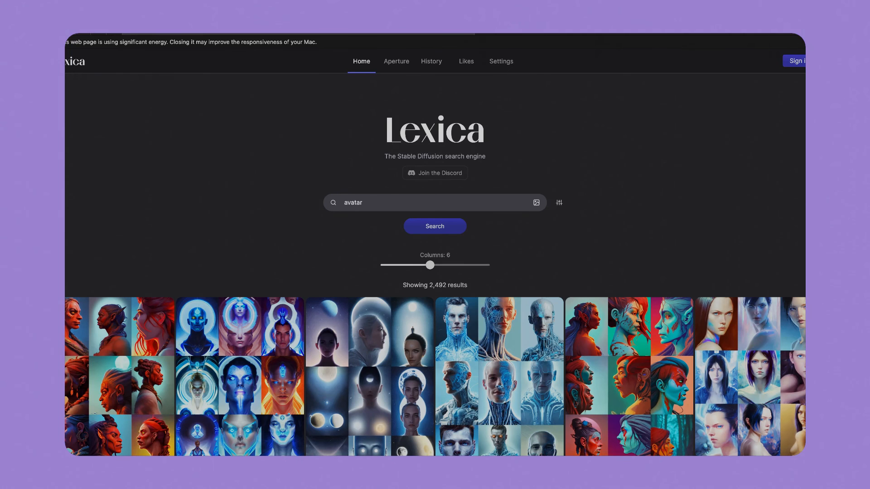
{"action": "scroll", "scroll_direction": "down", "scroll_amount": 3}
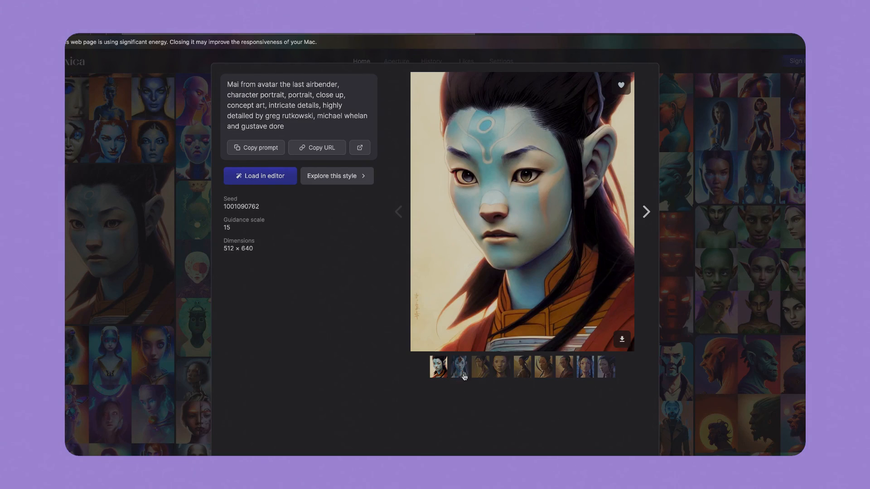
{"action": "left_click", "coordinate": [521, 366]}
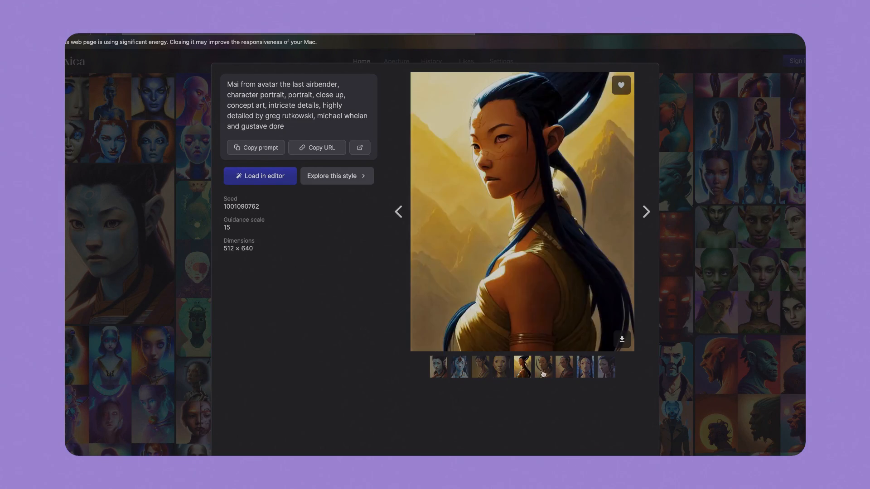
{"action": "left_click", "coordinate": [606, 366]}
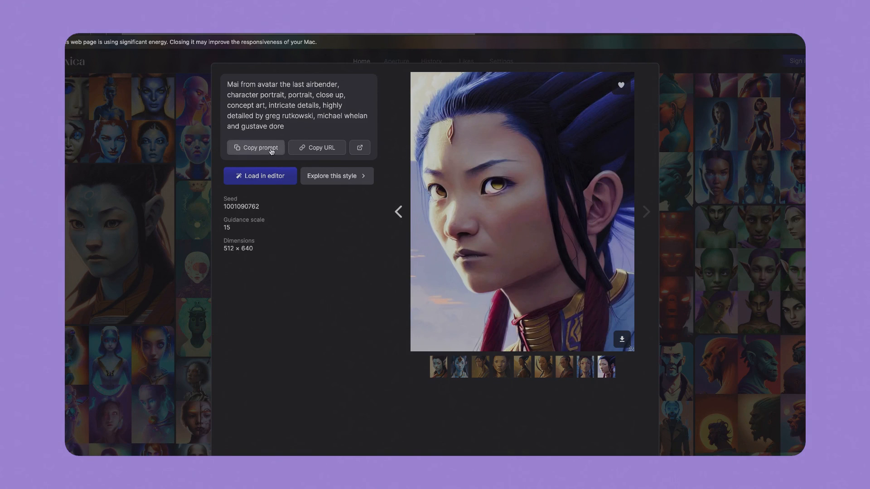
{"action": "left_click", "coordinate": [259, 175]}
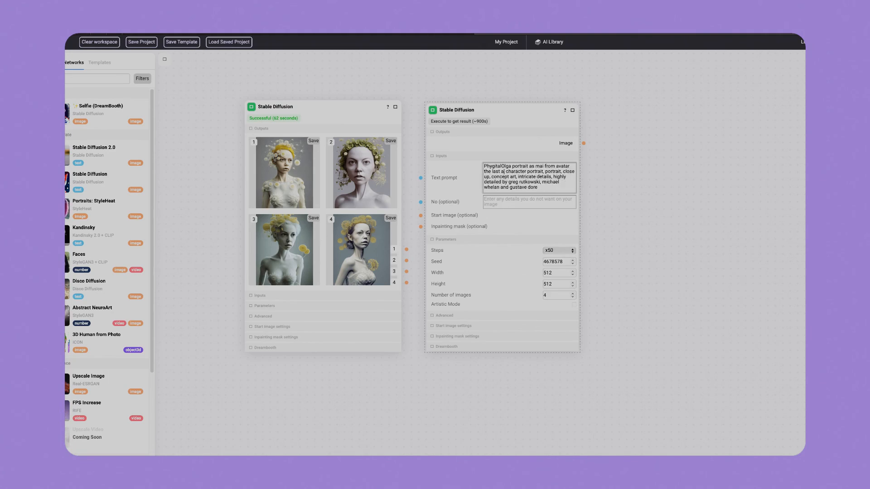